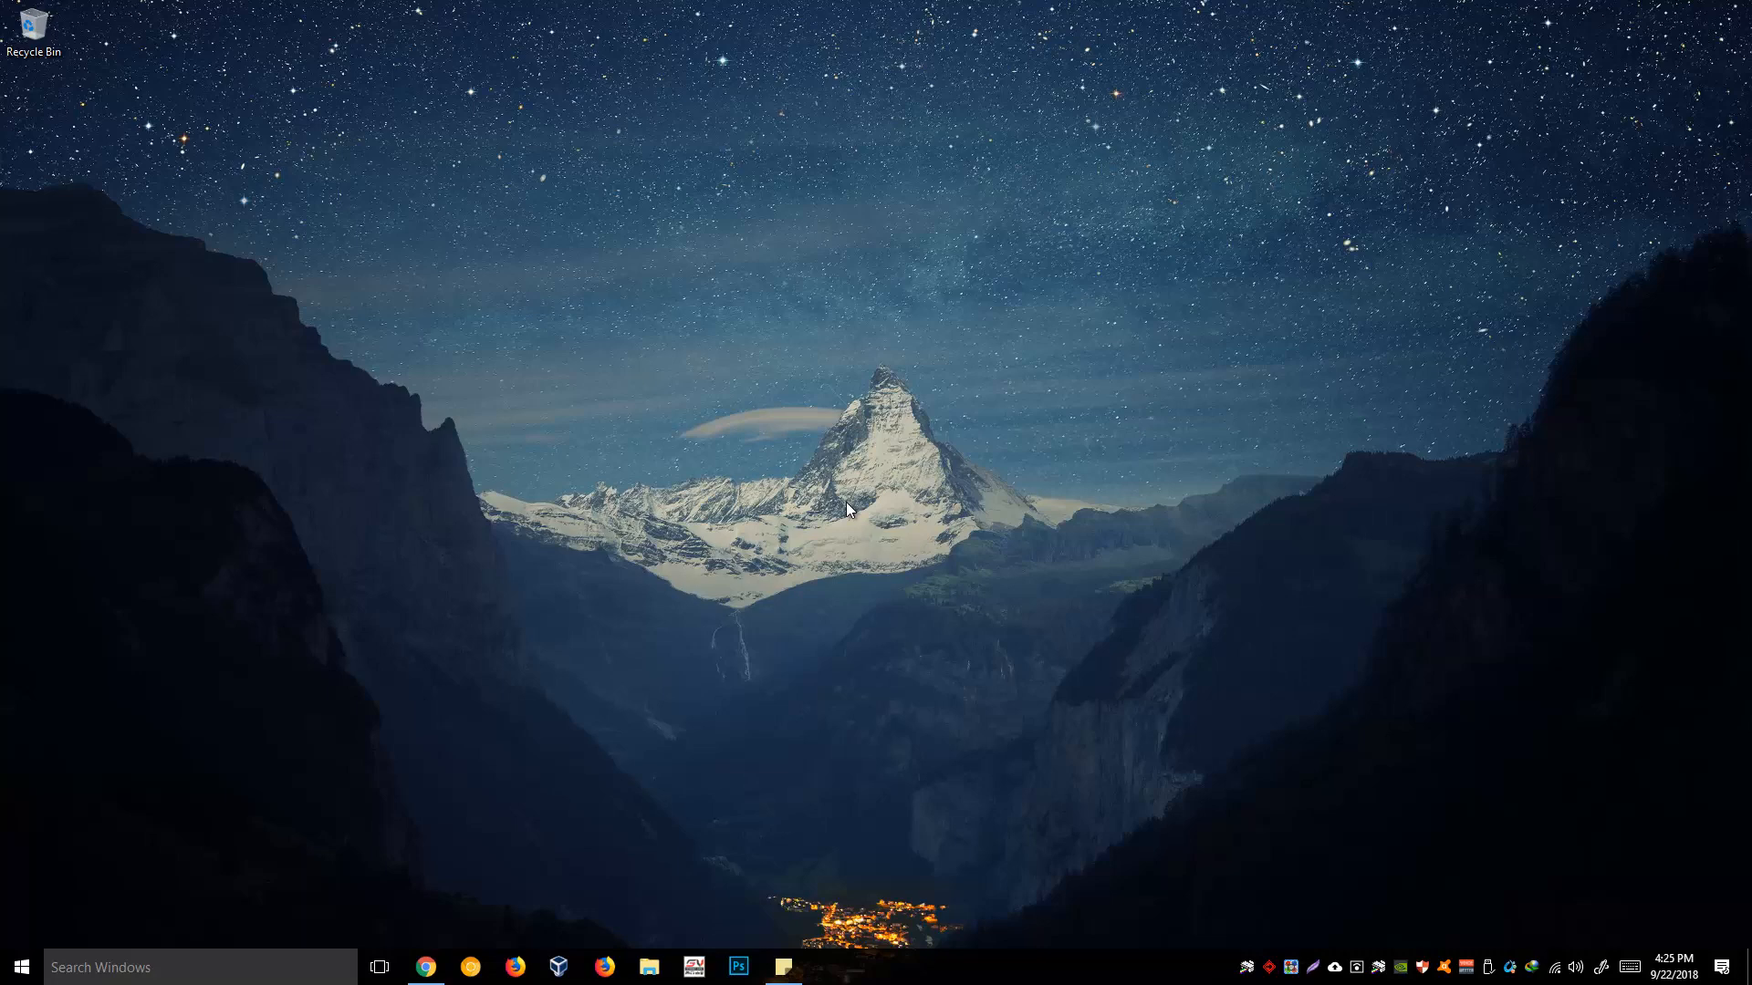
pyautogui.moveTo(870, 515)
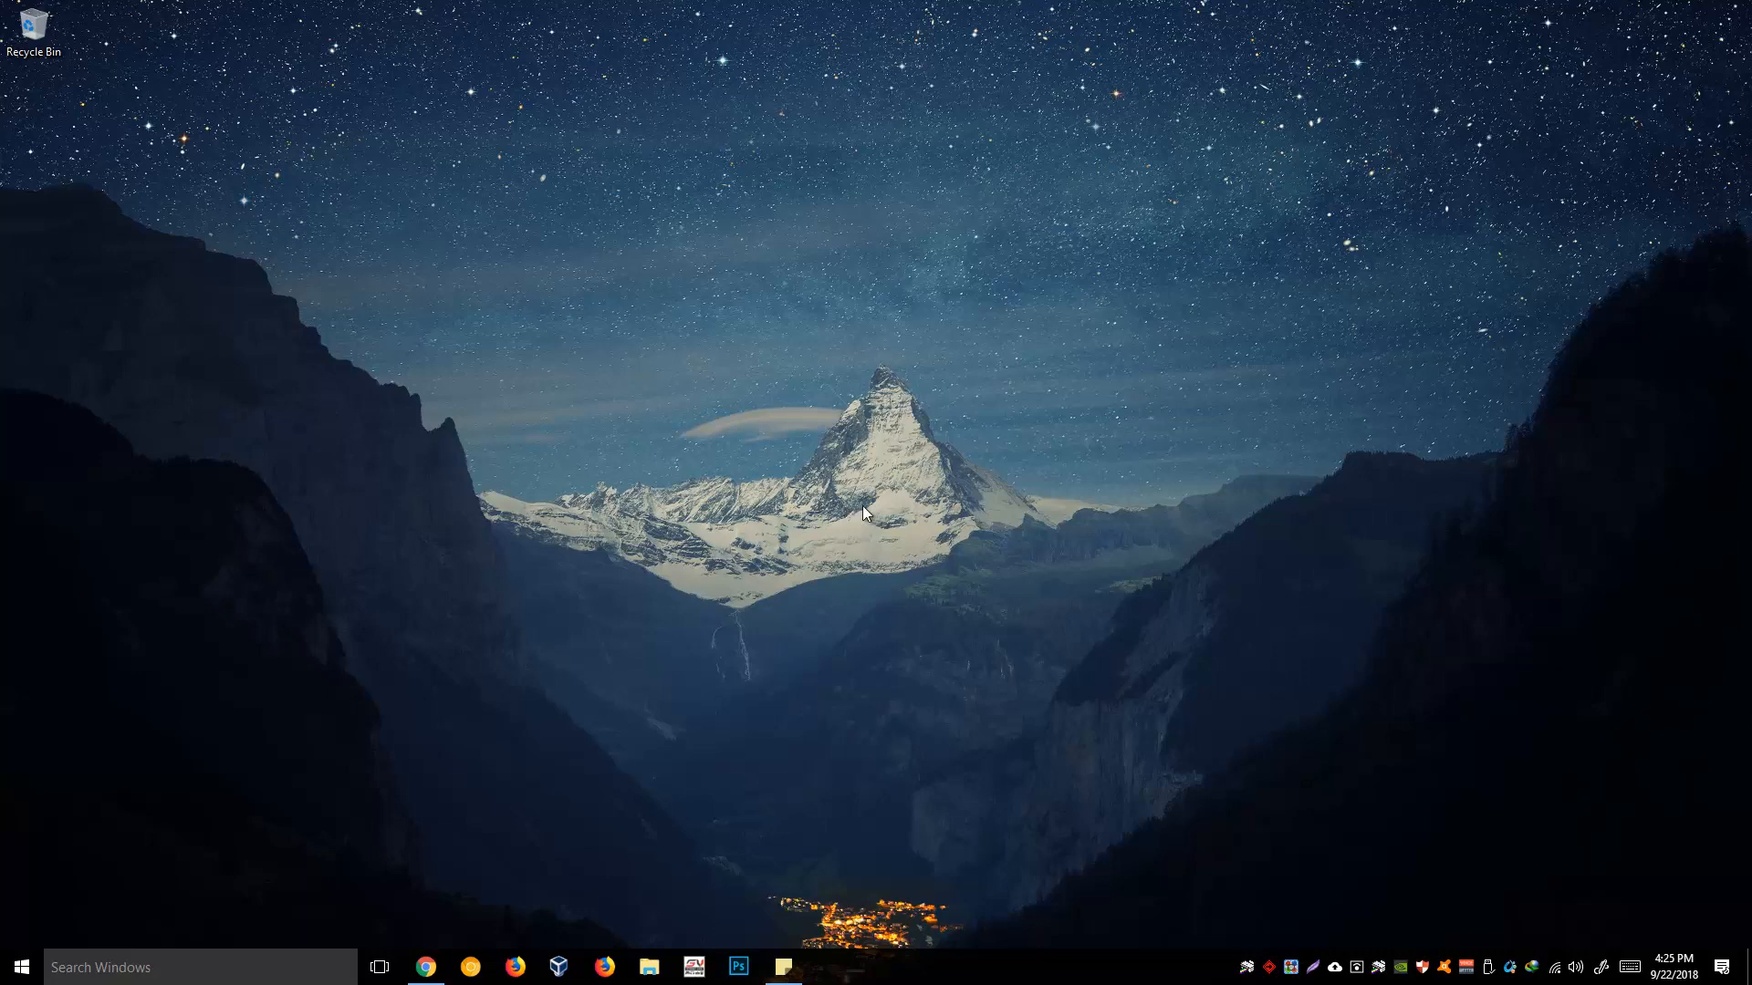
pyautogui.moveTo(879, 514)
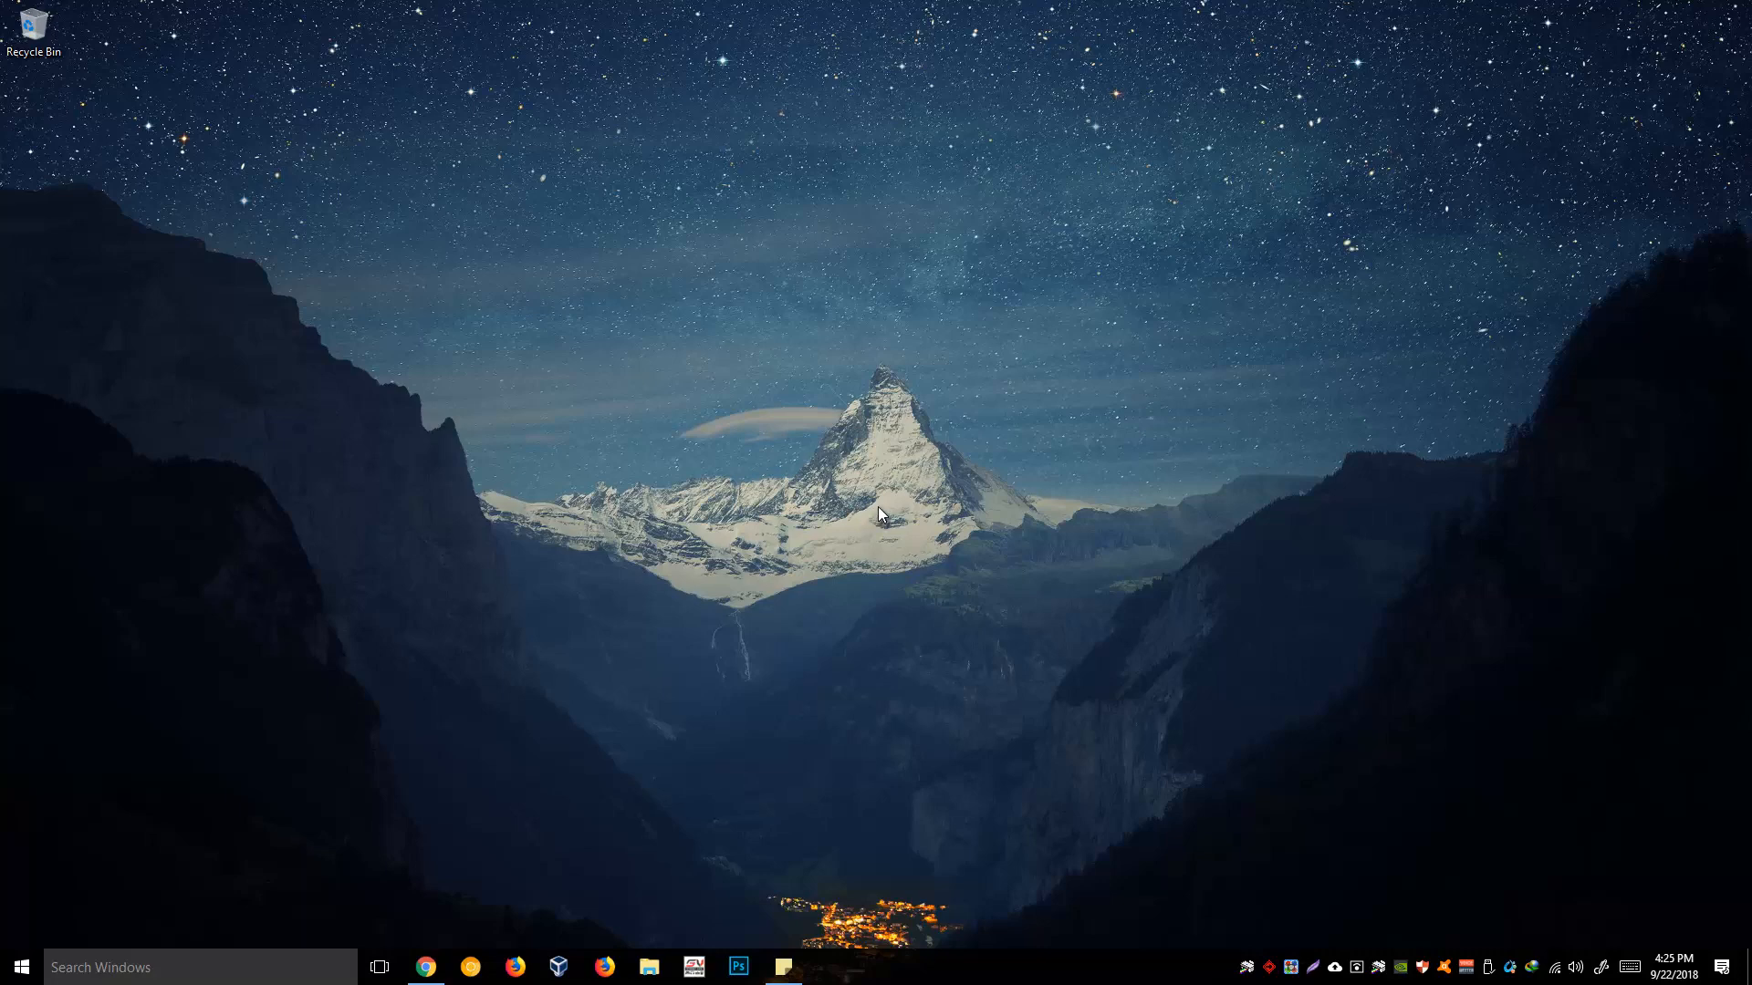
# Step: Launch Chrome from the taskbar so the New Tab page appears
pyautogui.click(425, 967)
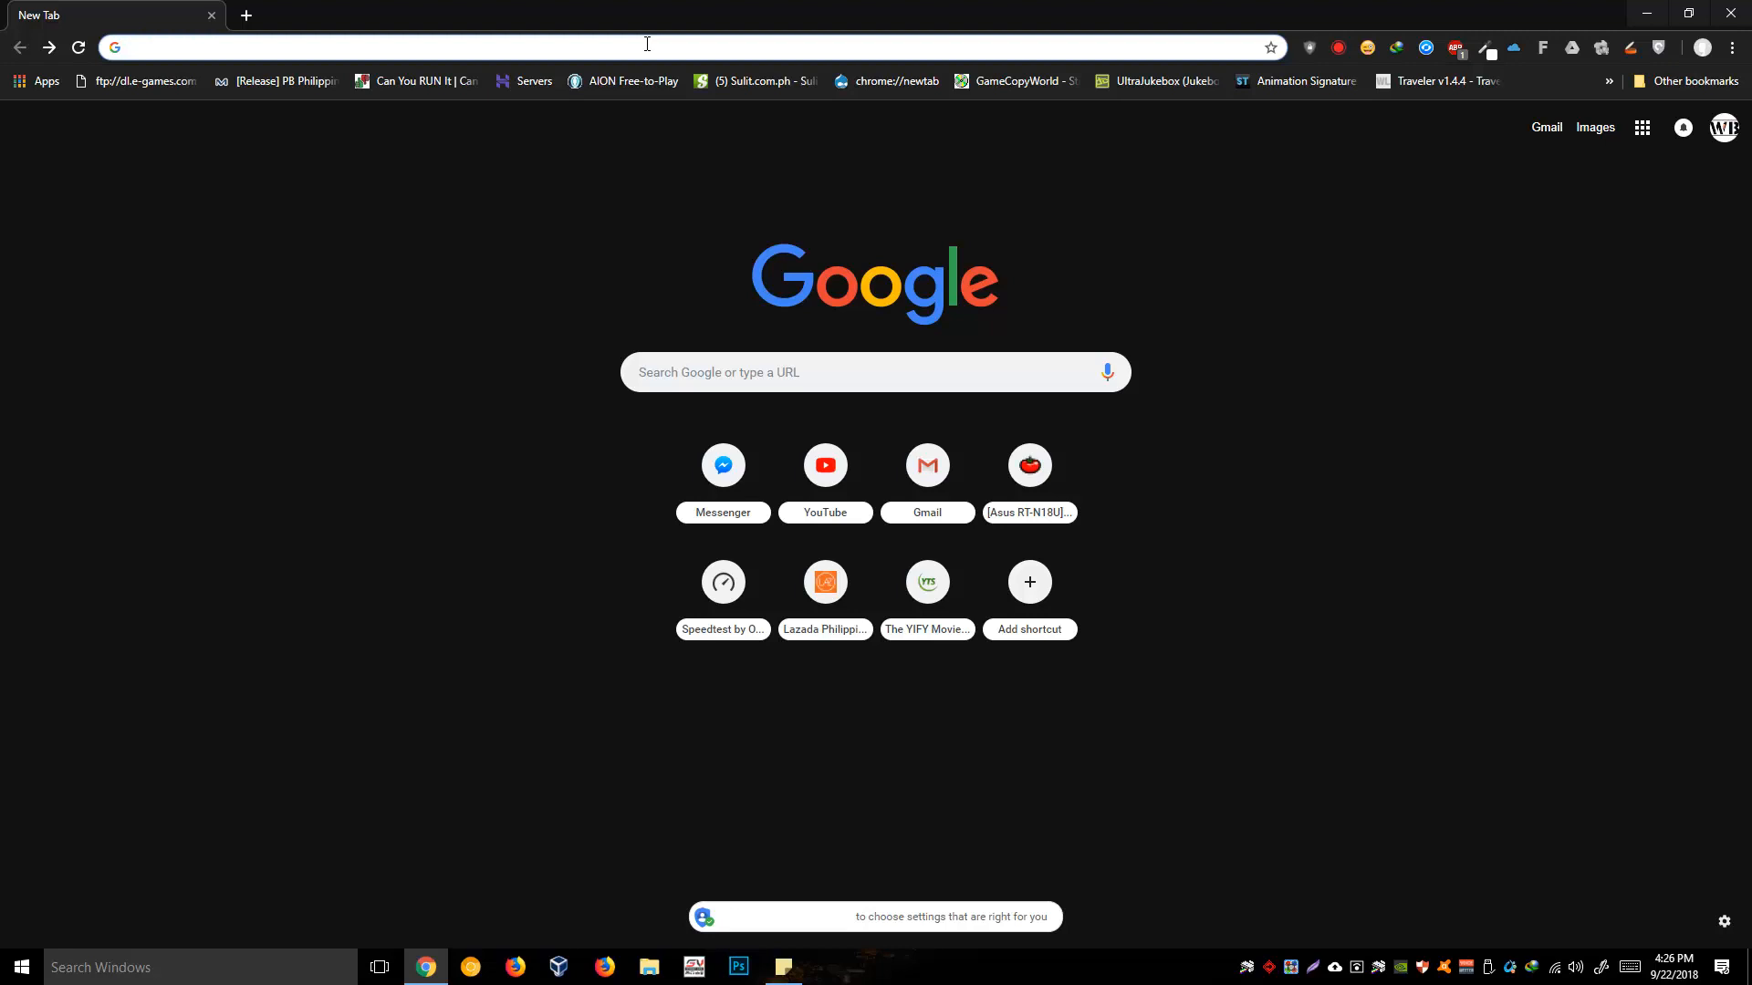
pyautogui.moveTo(255, 17)
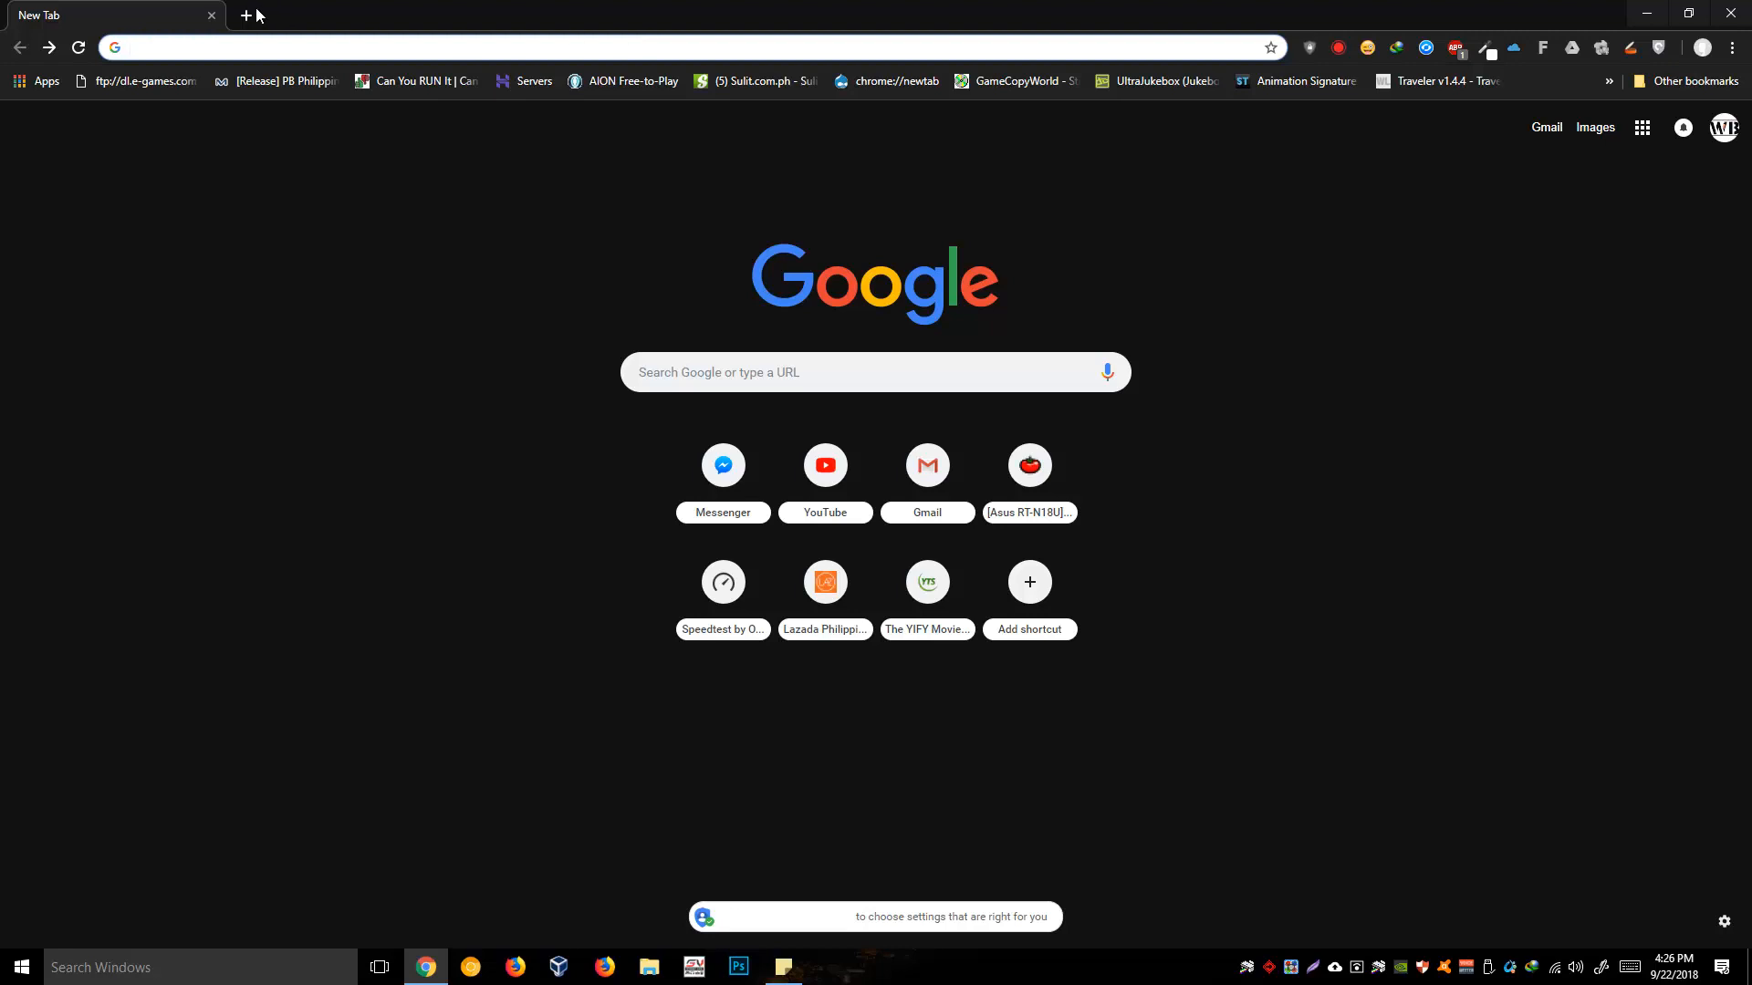
pyautogui.moveTo(211, 11)
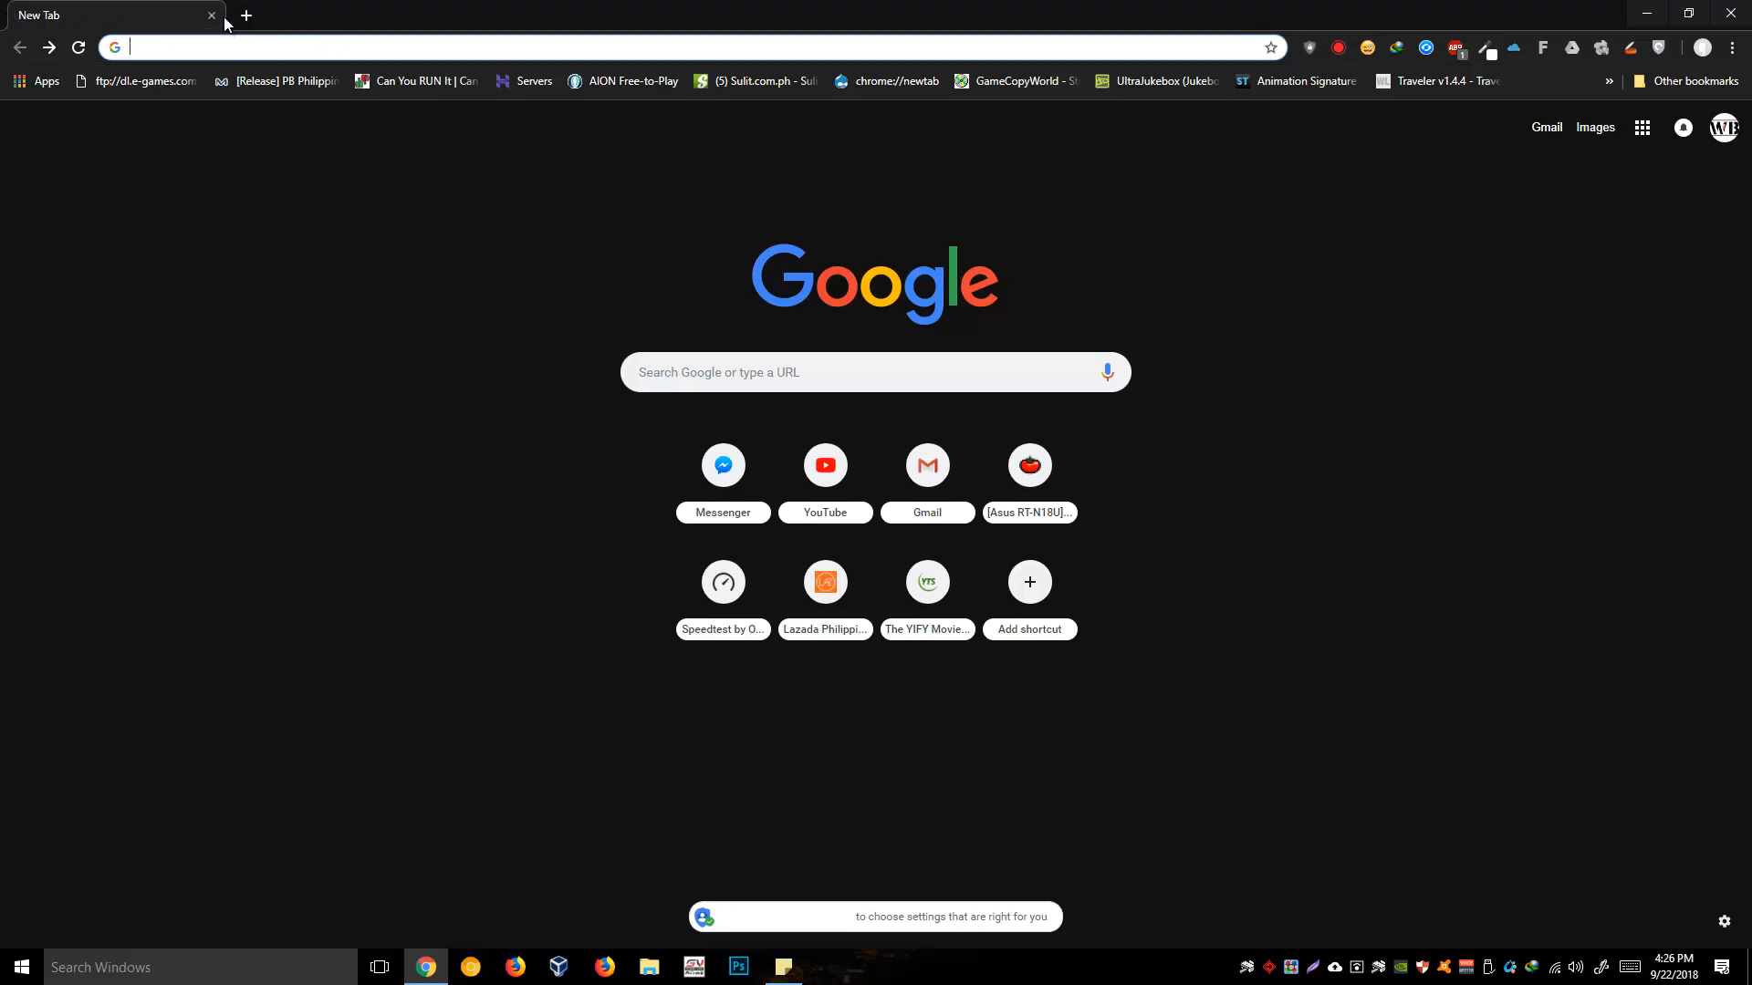
pyautogui.moveTo(11, 28)
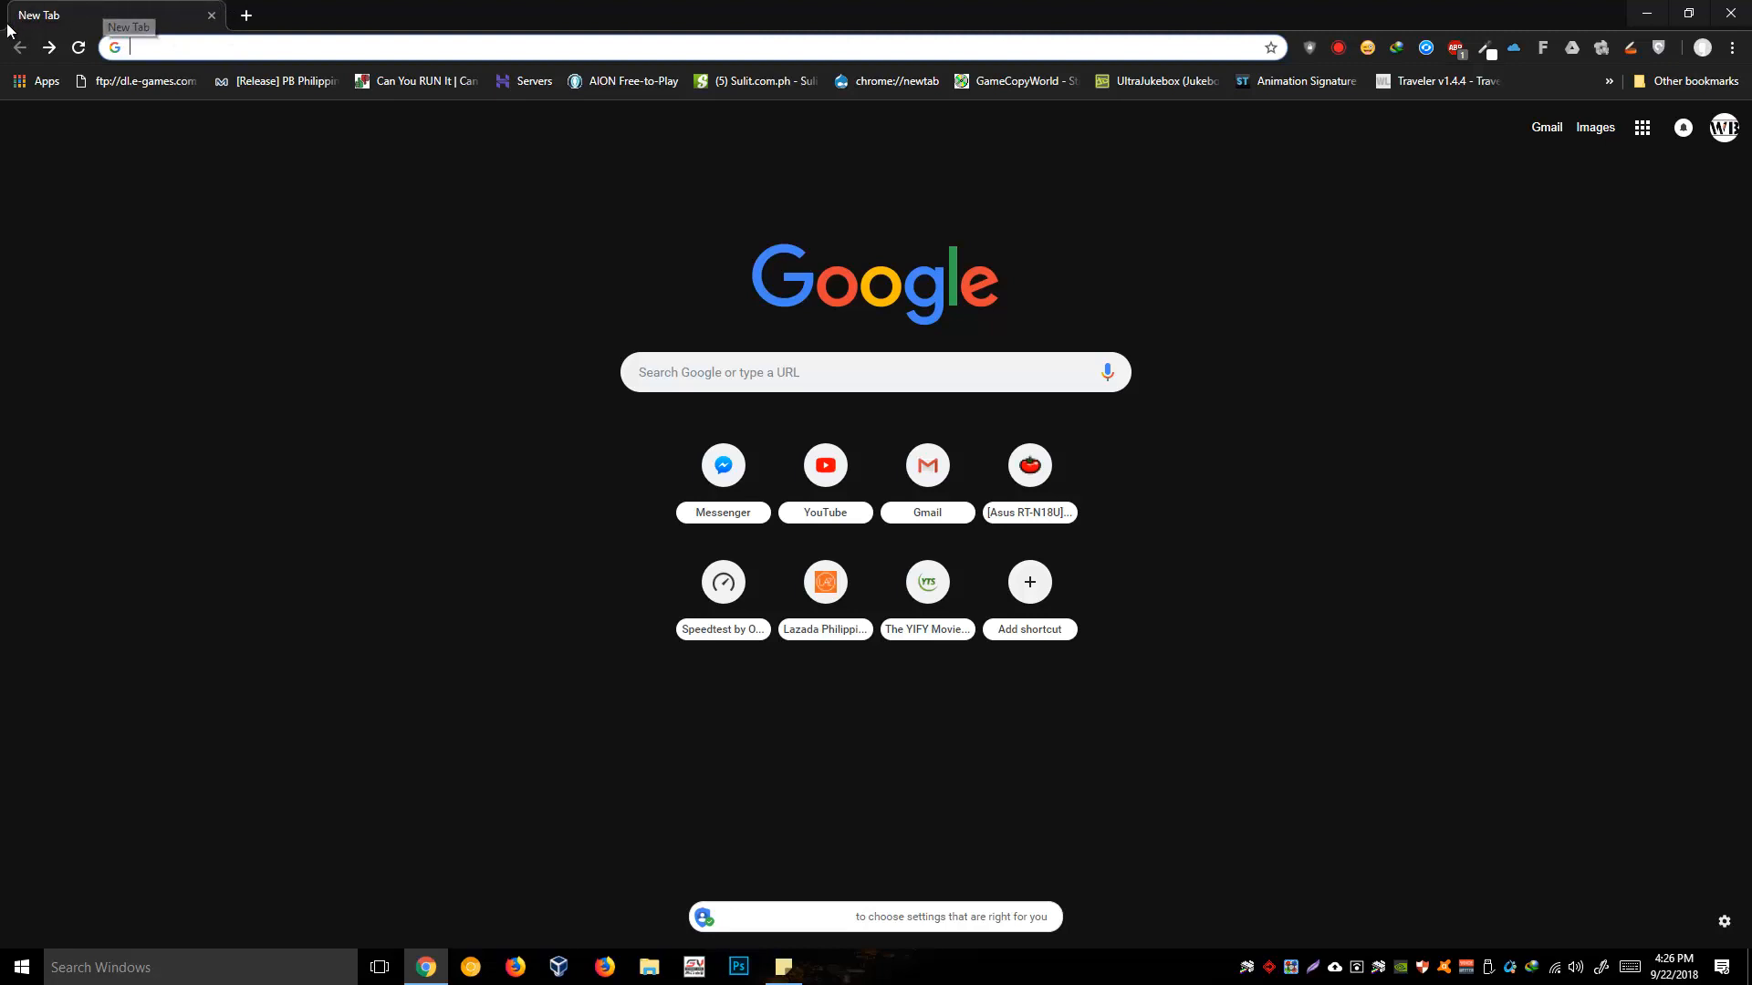
pyautogui.moveTo(12, 31)
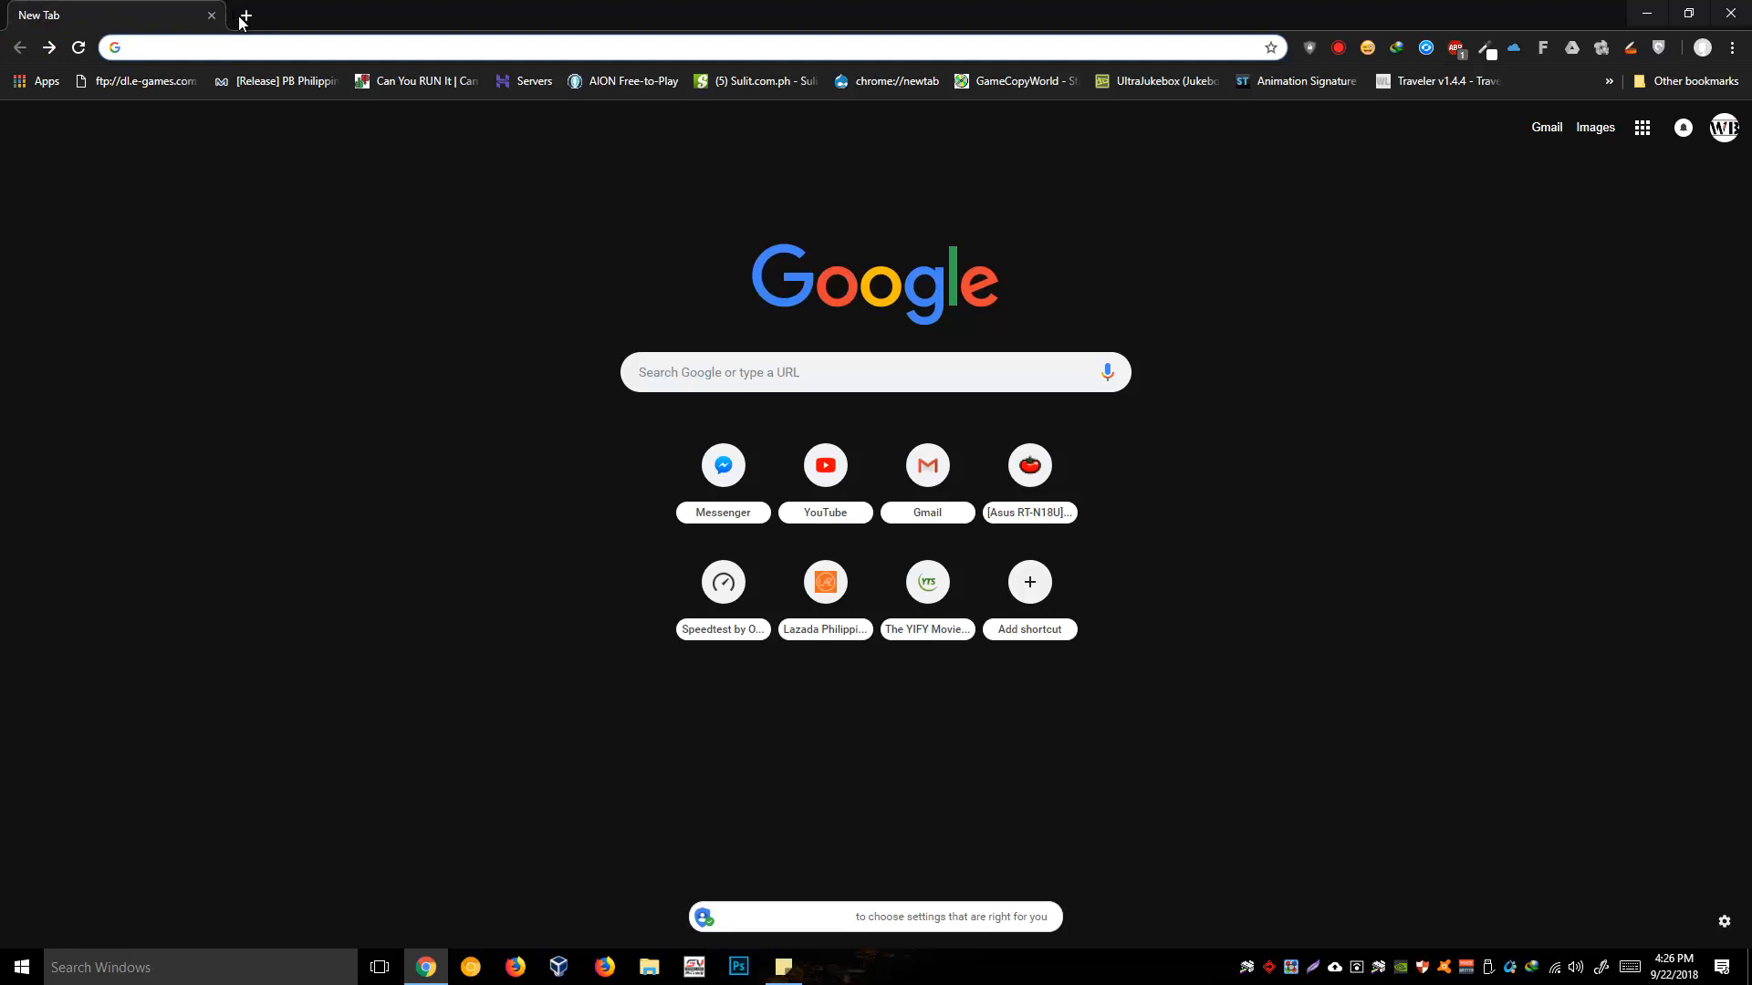
pyautogui.moveTo(33, 11)
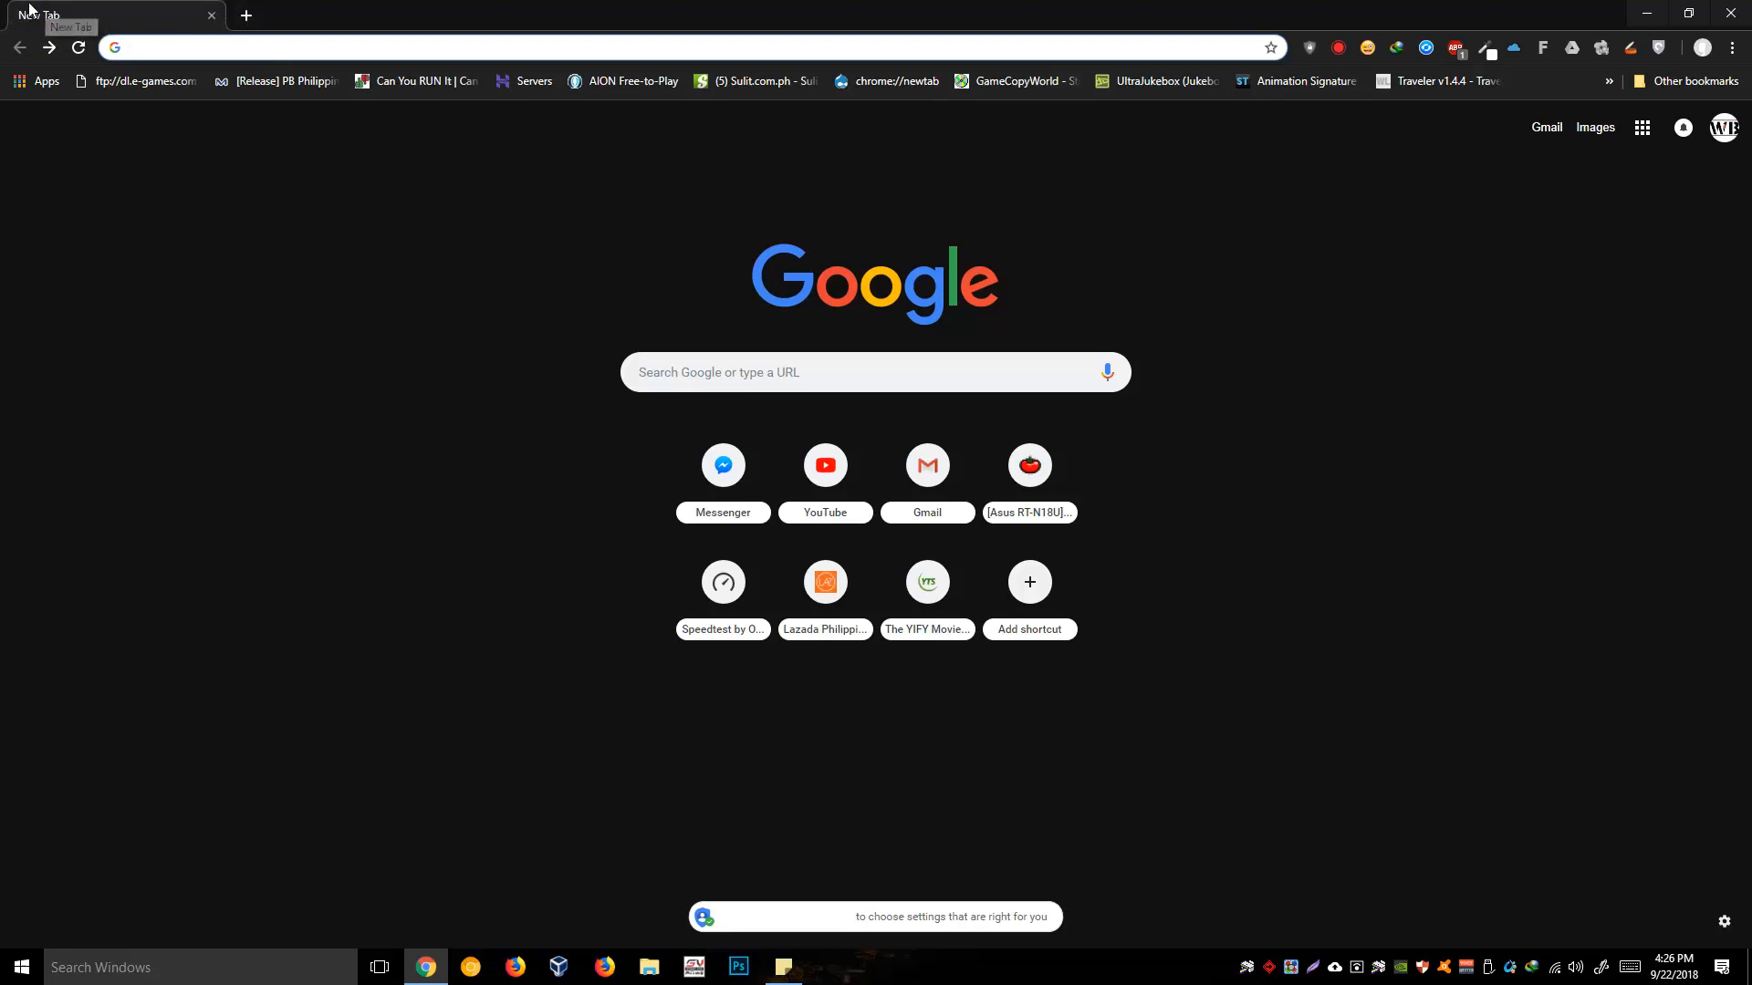
pyautogui.moveTo(657, 278)
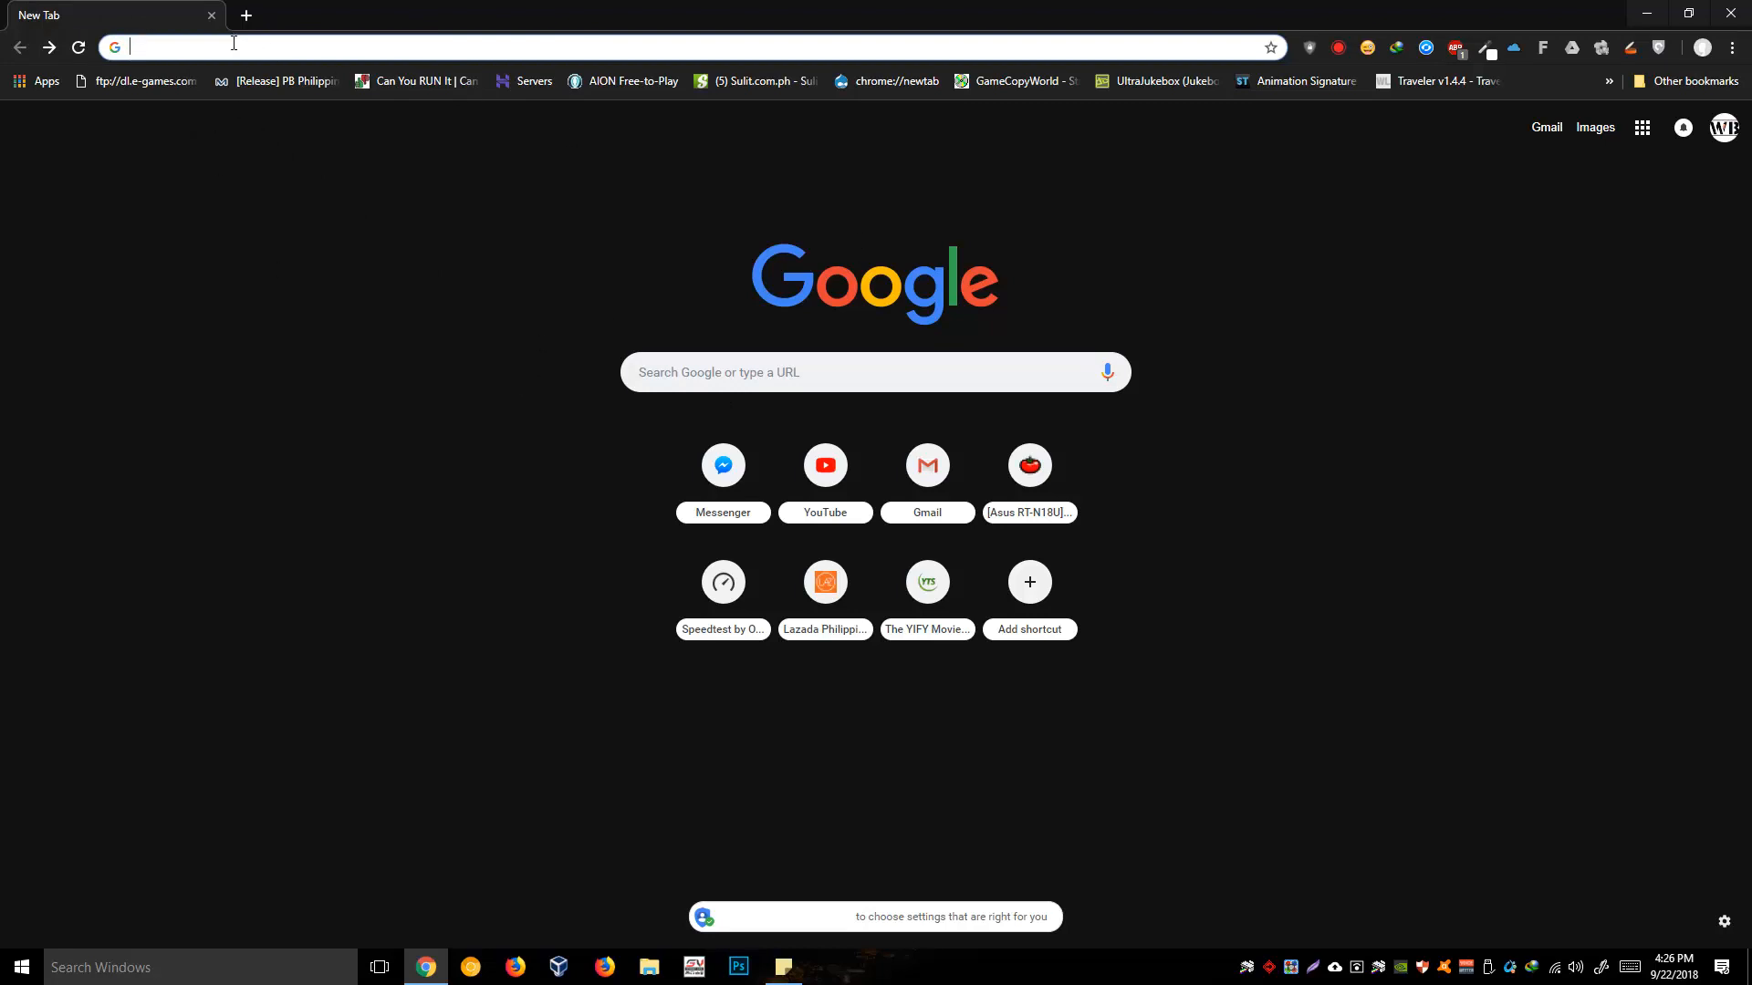
pyautogui.moveTo(401, 168)
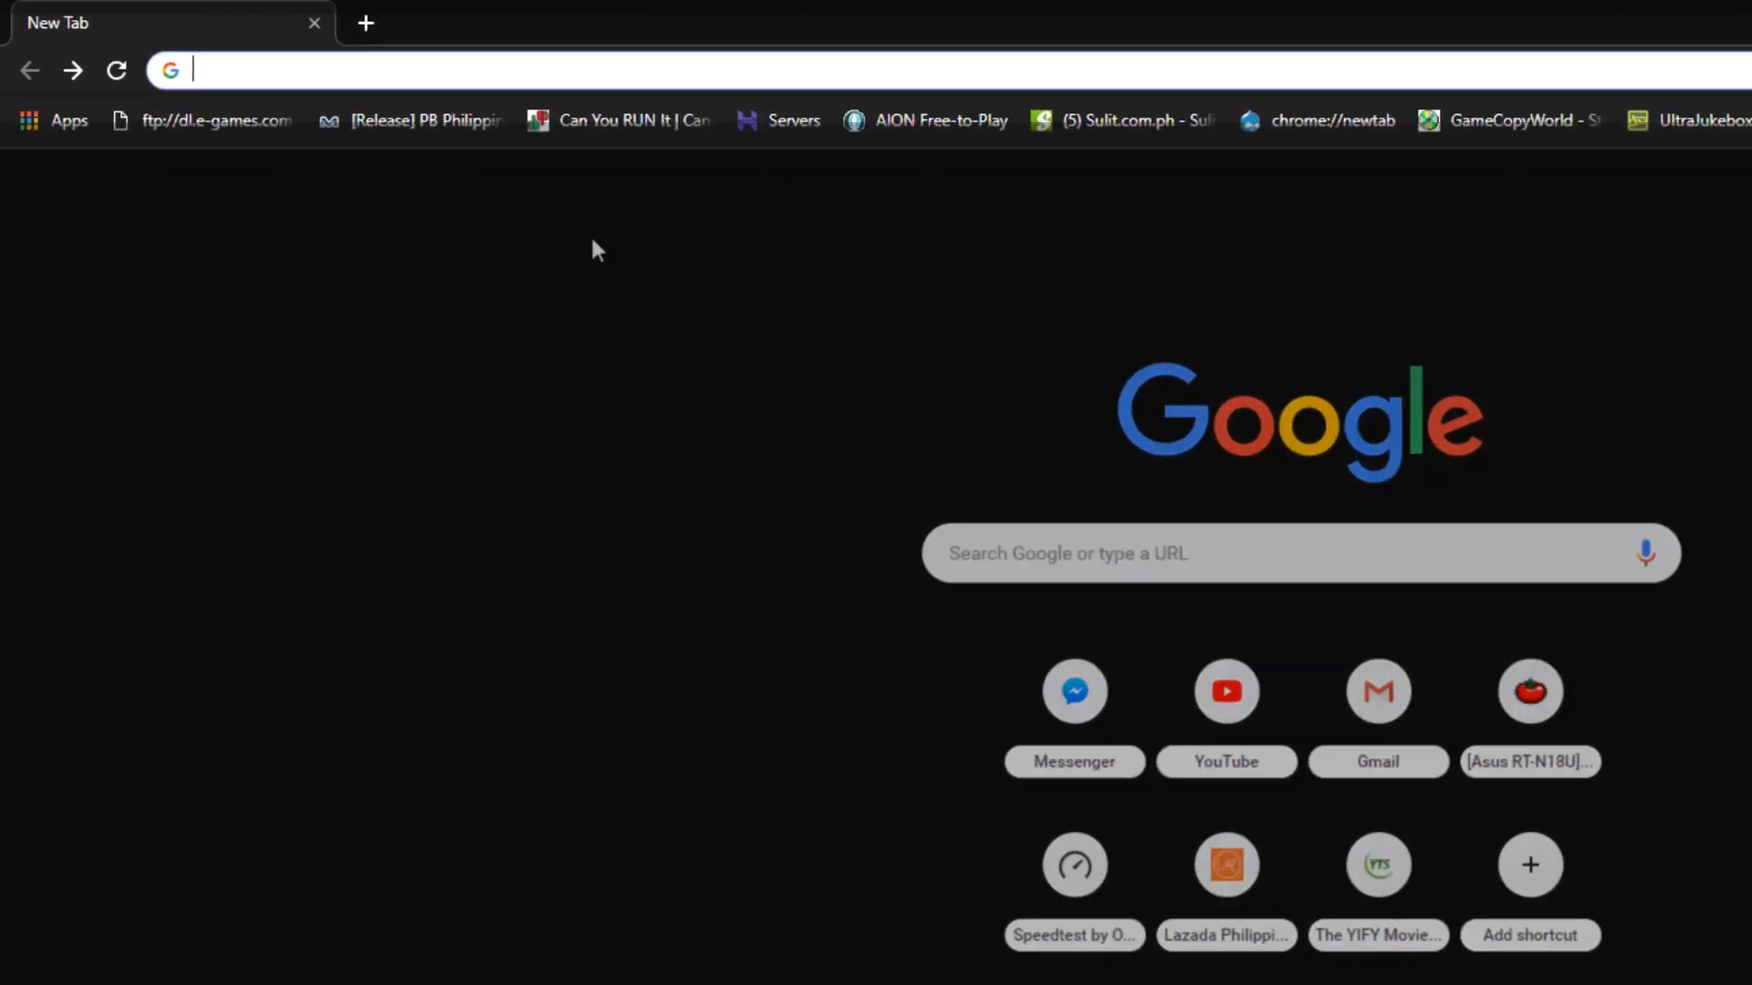
# Step: Navigate to chrome://flags/#top-chrome-md via the address bar suggestion
pyautogui.write('chrome://')
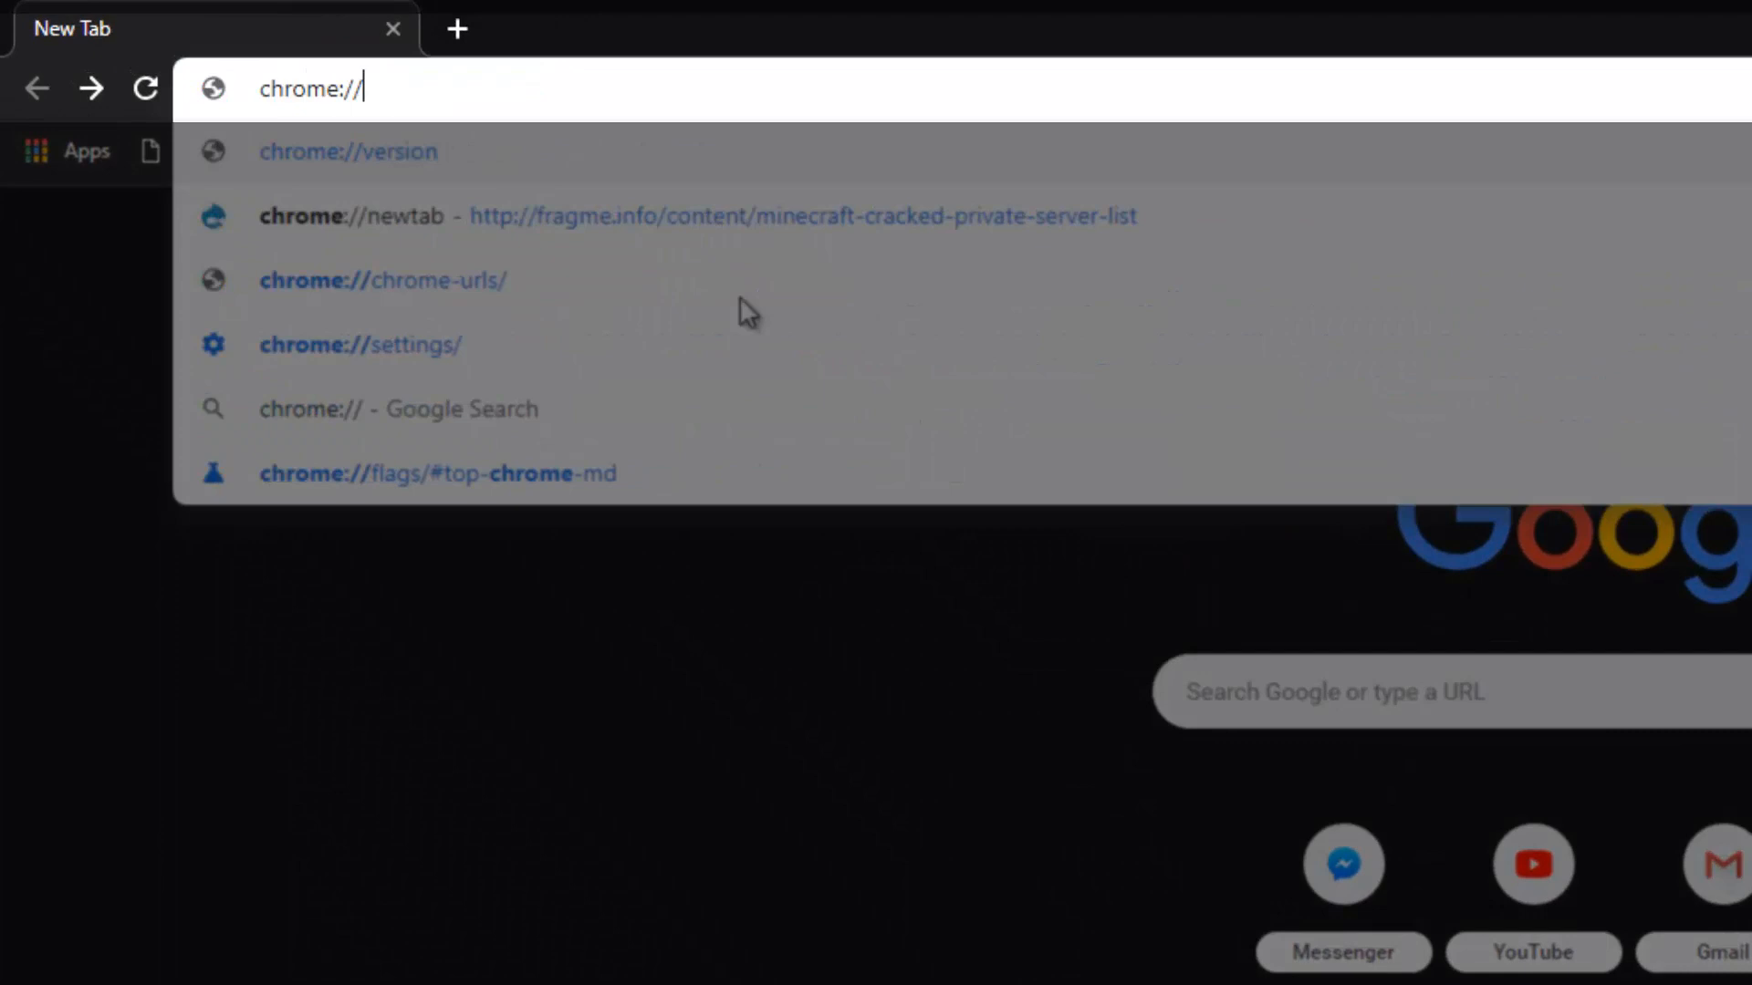
pyautogui.write('flags')
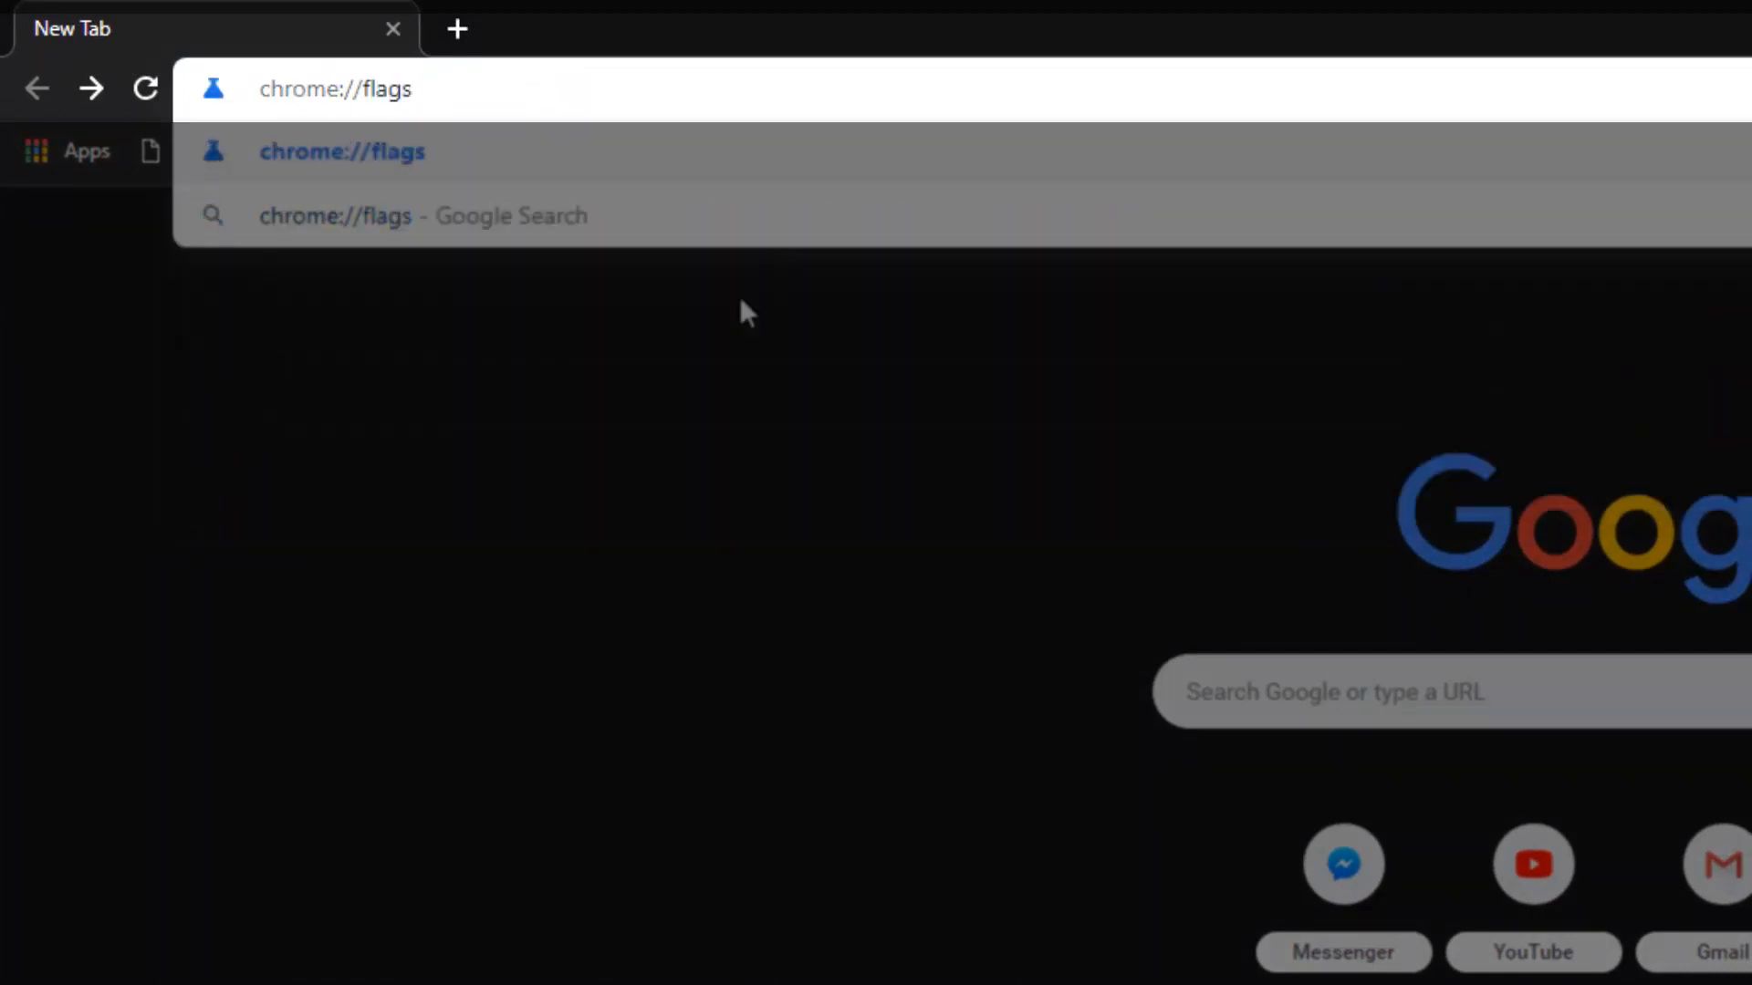
pyautogui.write('/#')
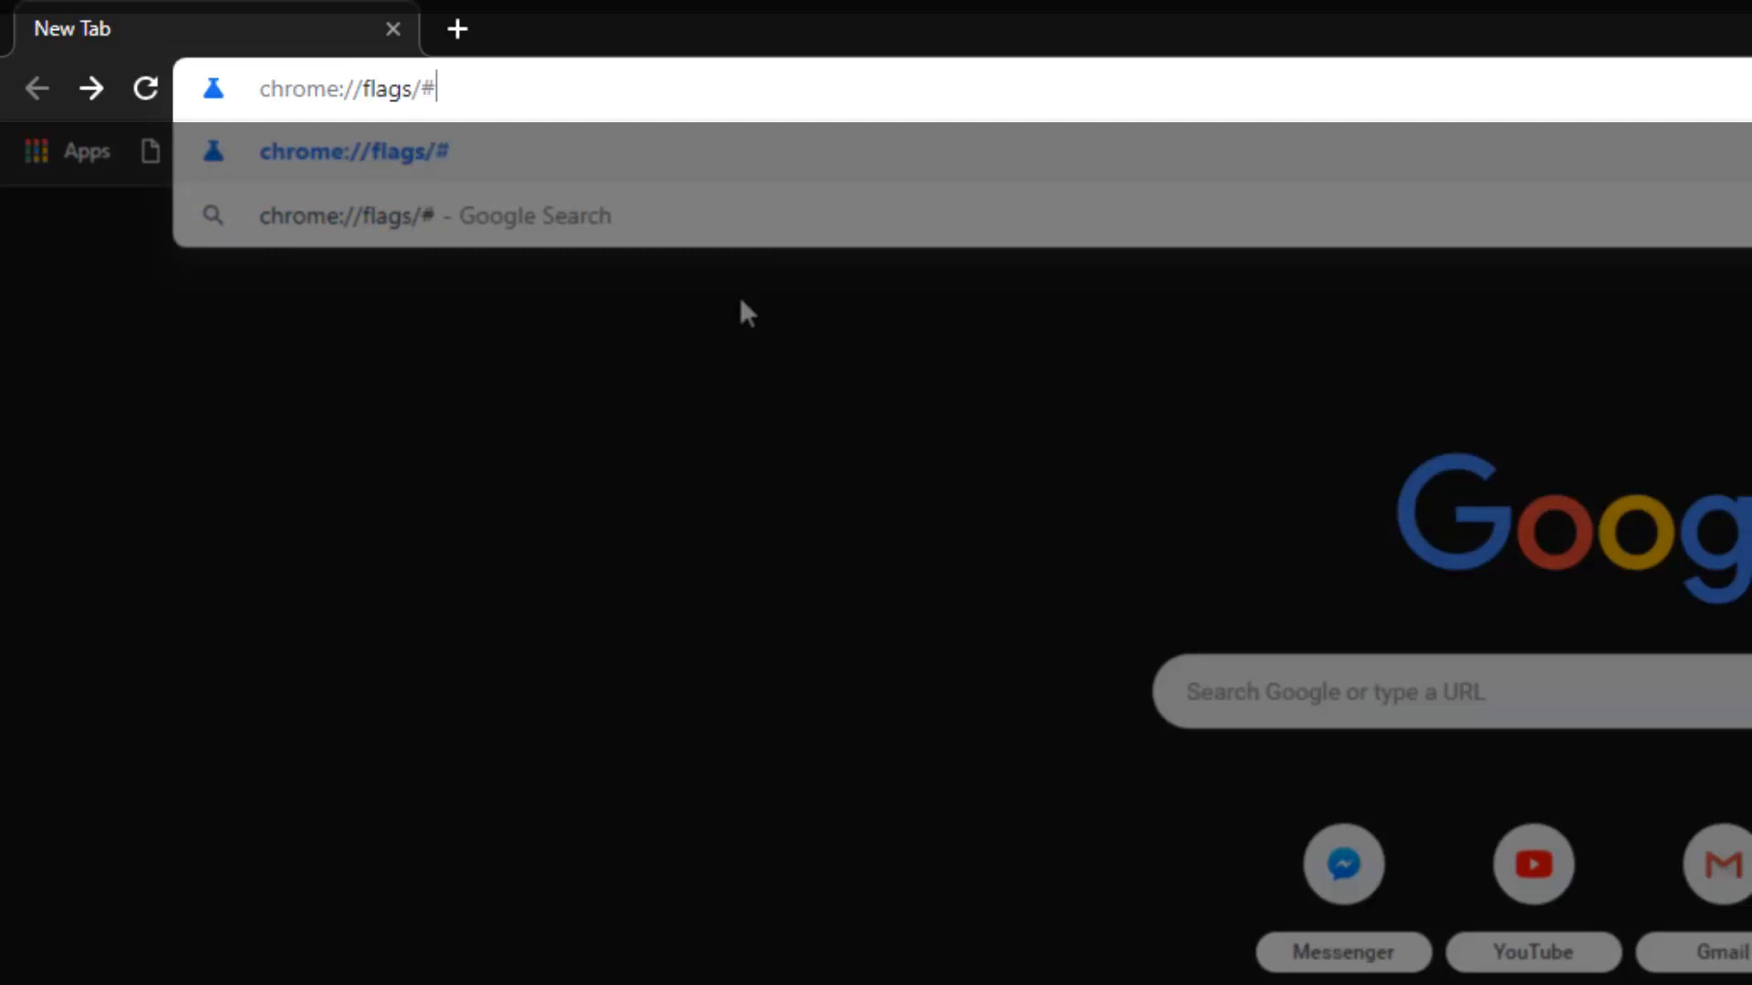
pyautogui.write('tp[-')
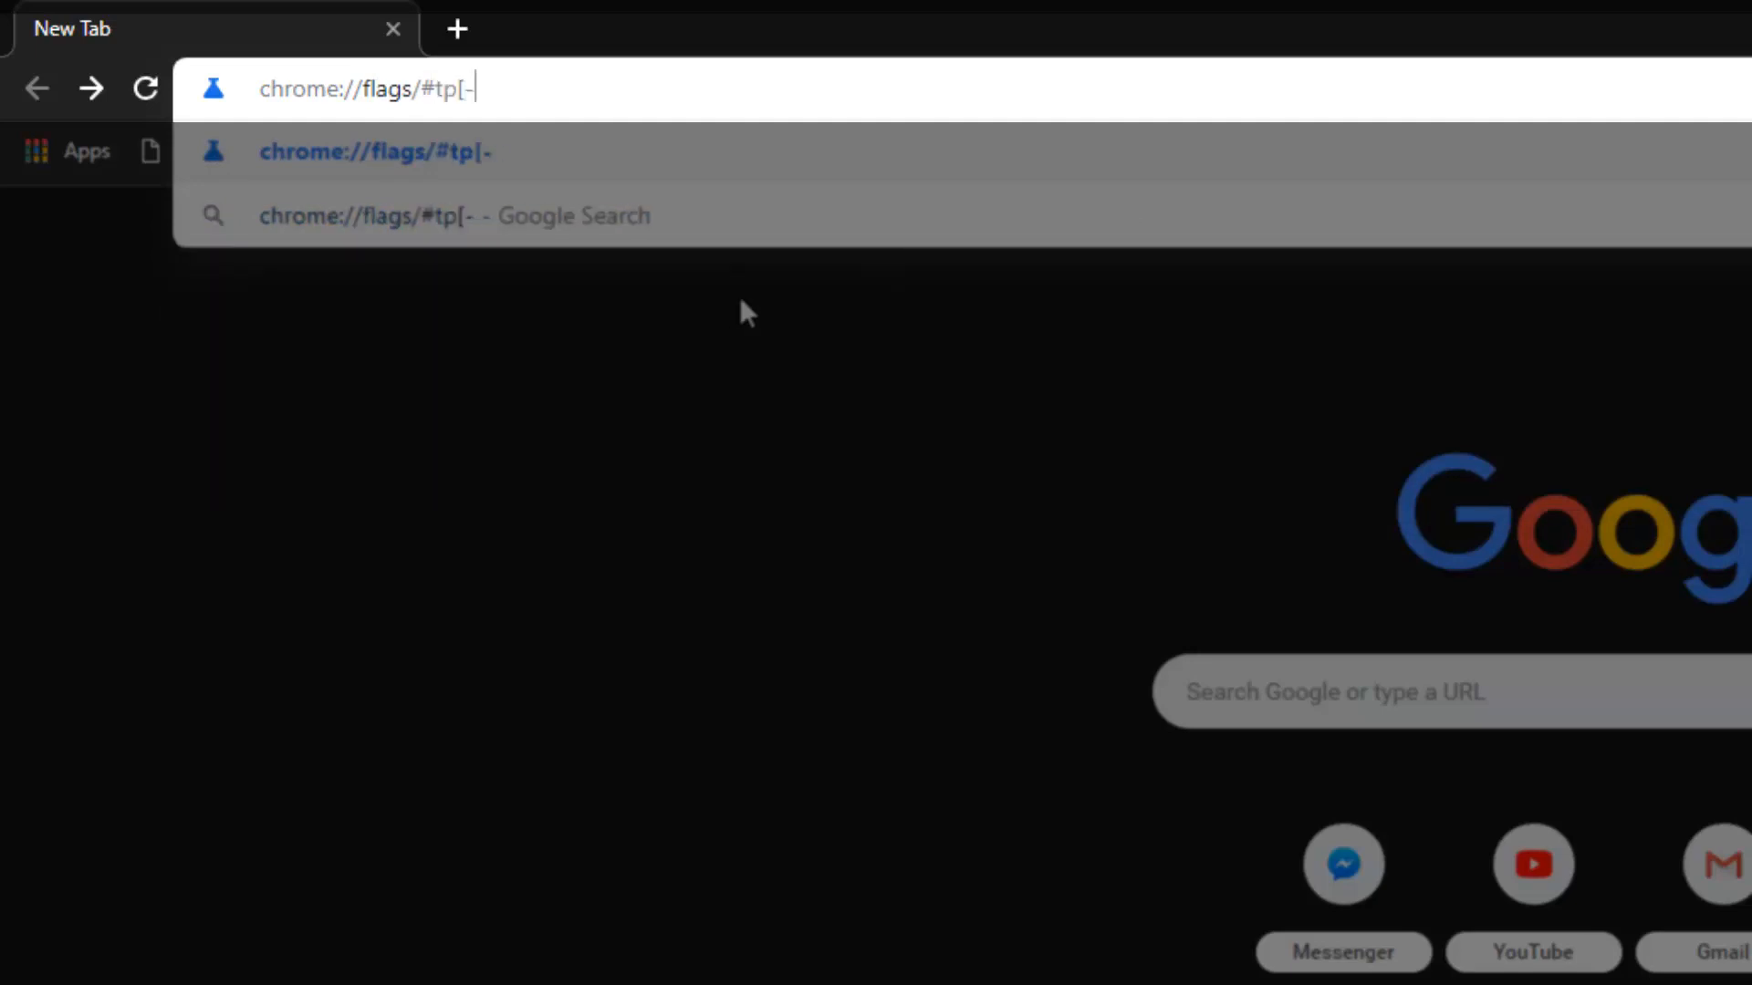
pyautogui.press('Backspace')
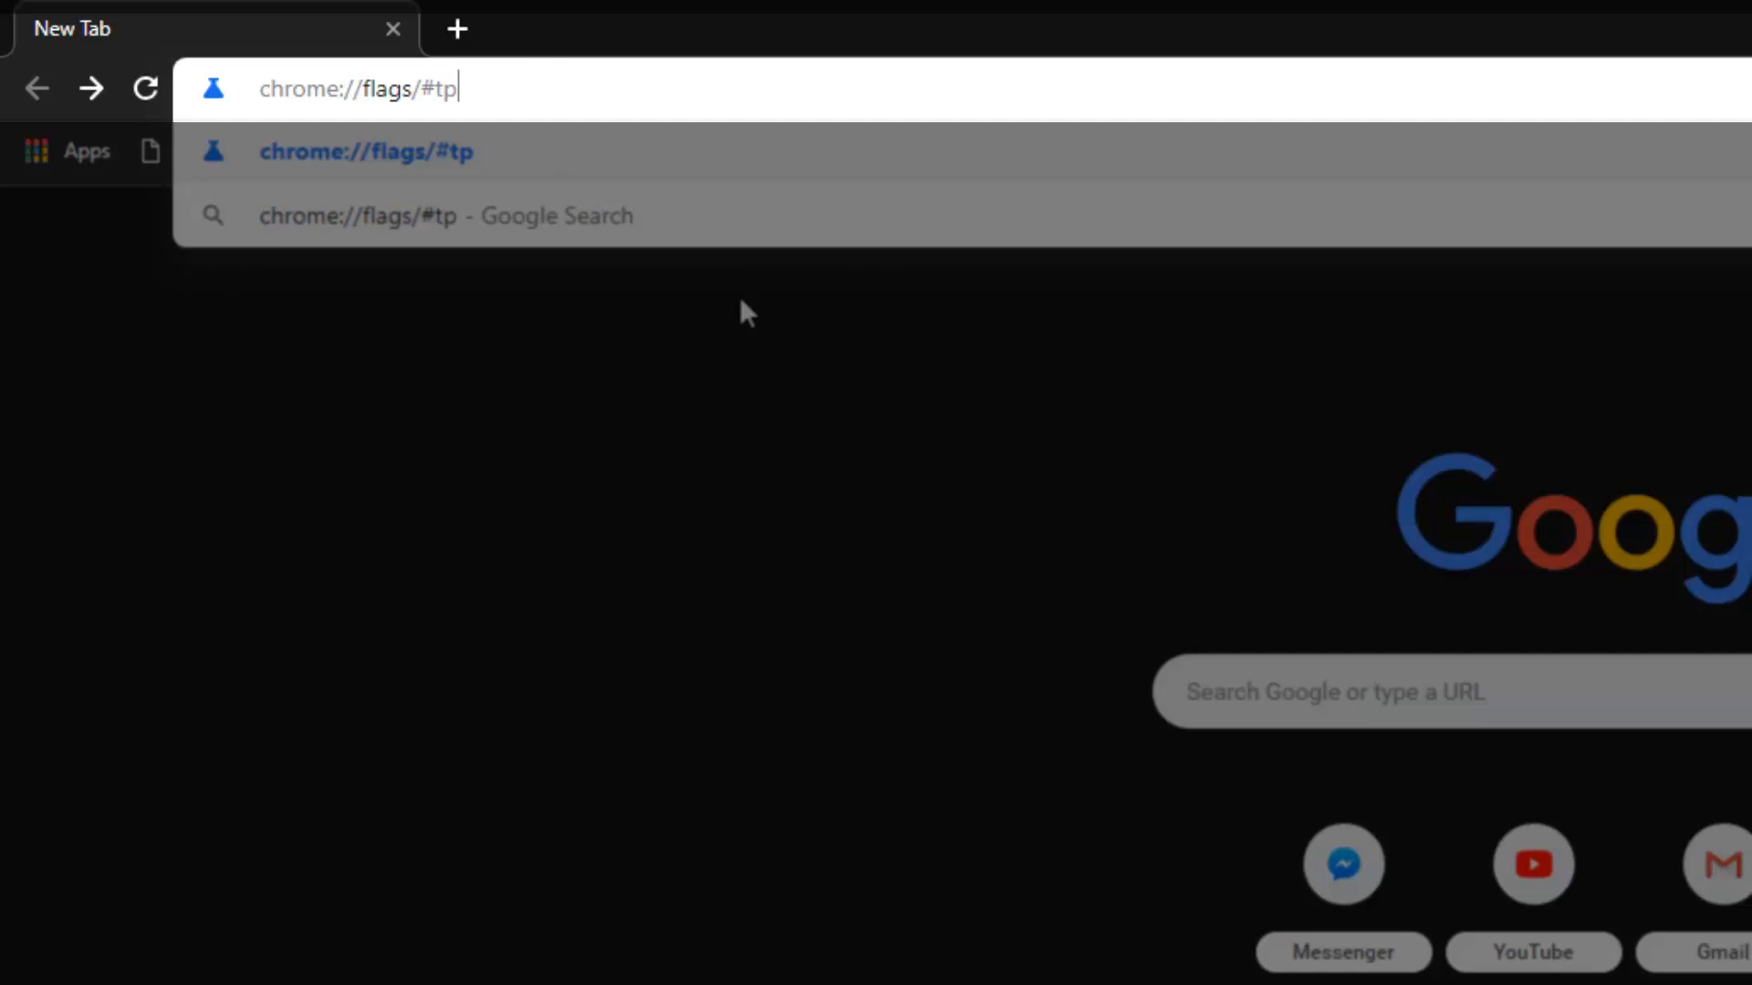
pyautogui.write('op-chrome-')
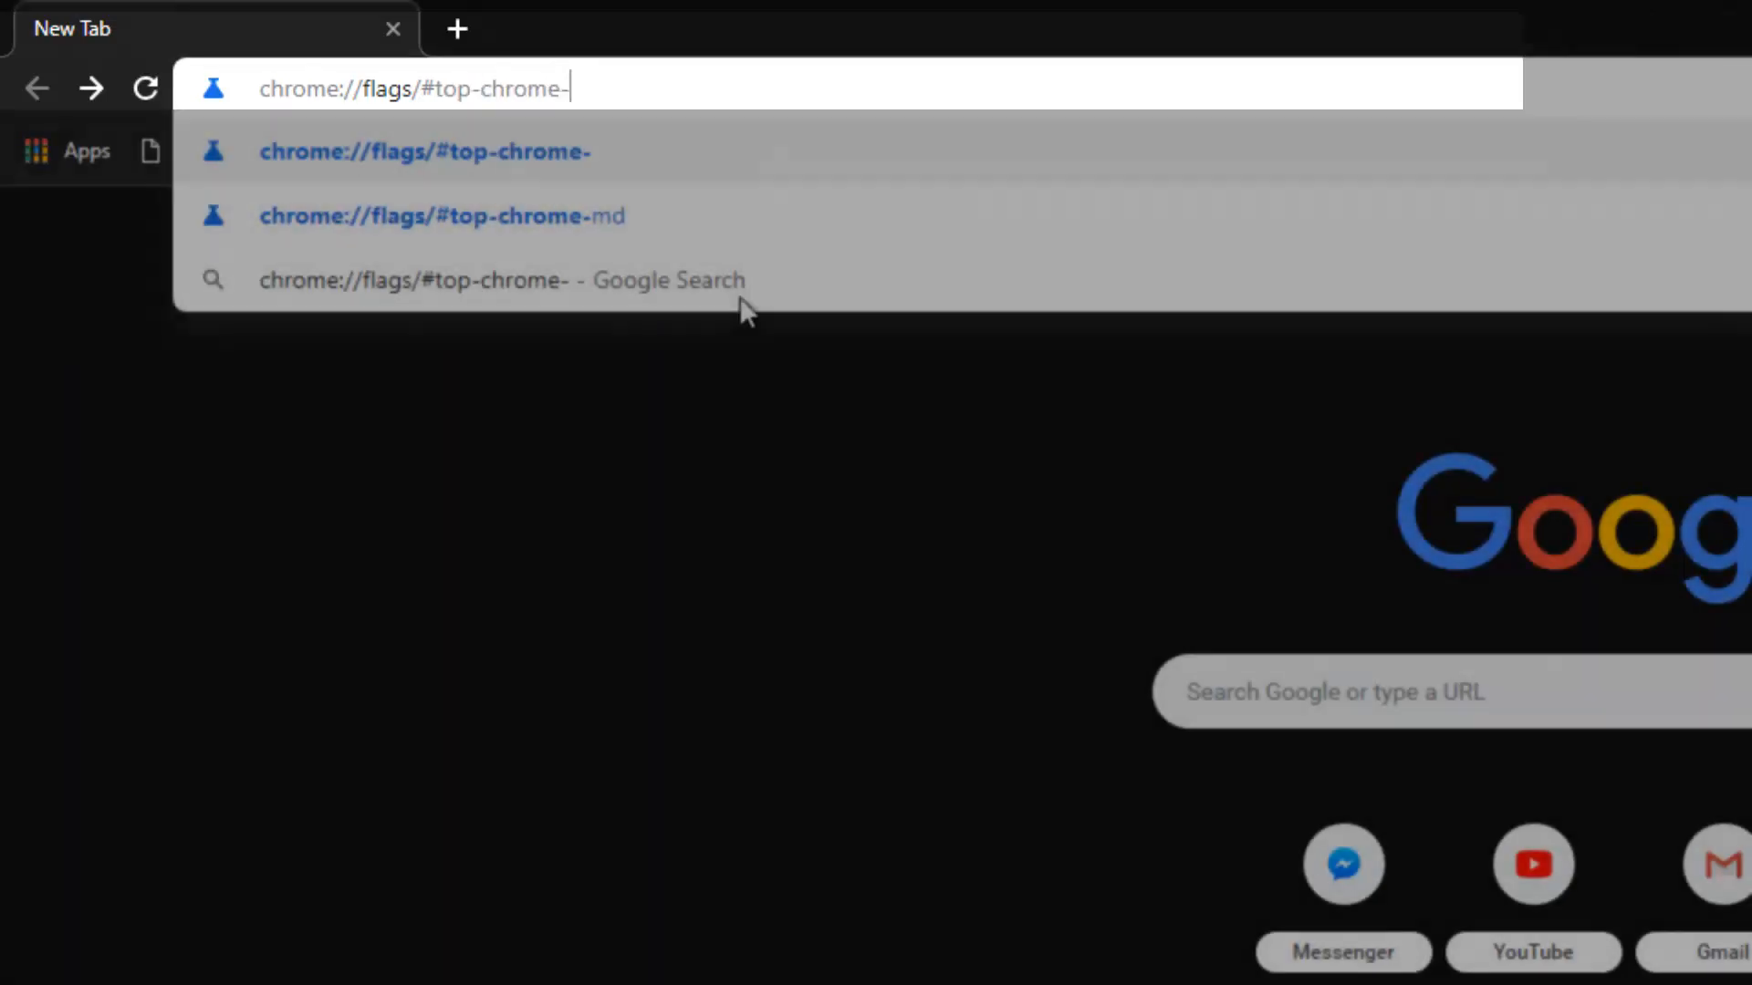
pyautogui.click(441, 215)
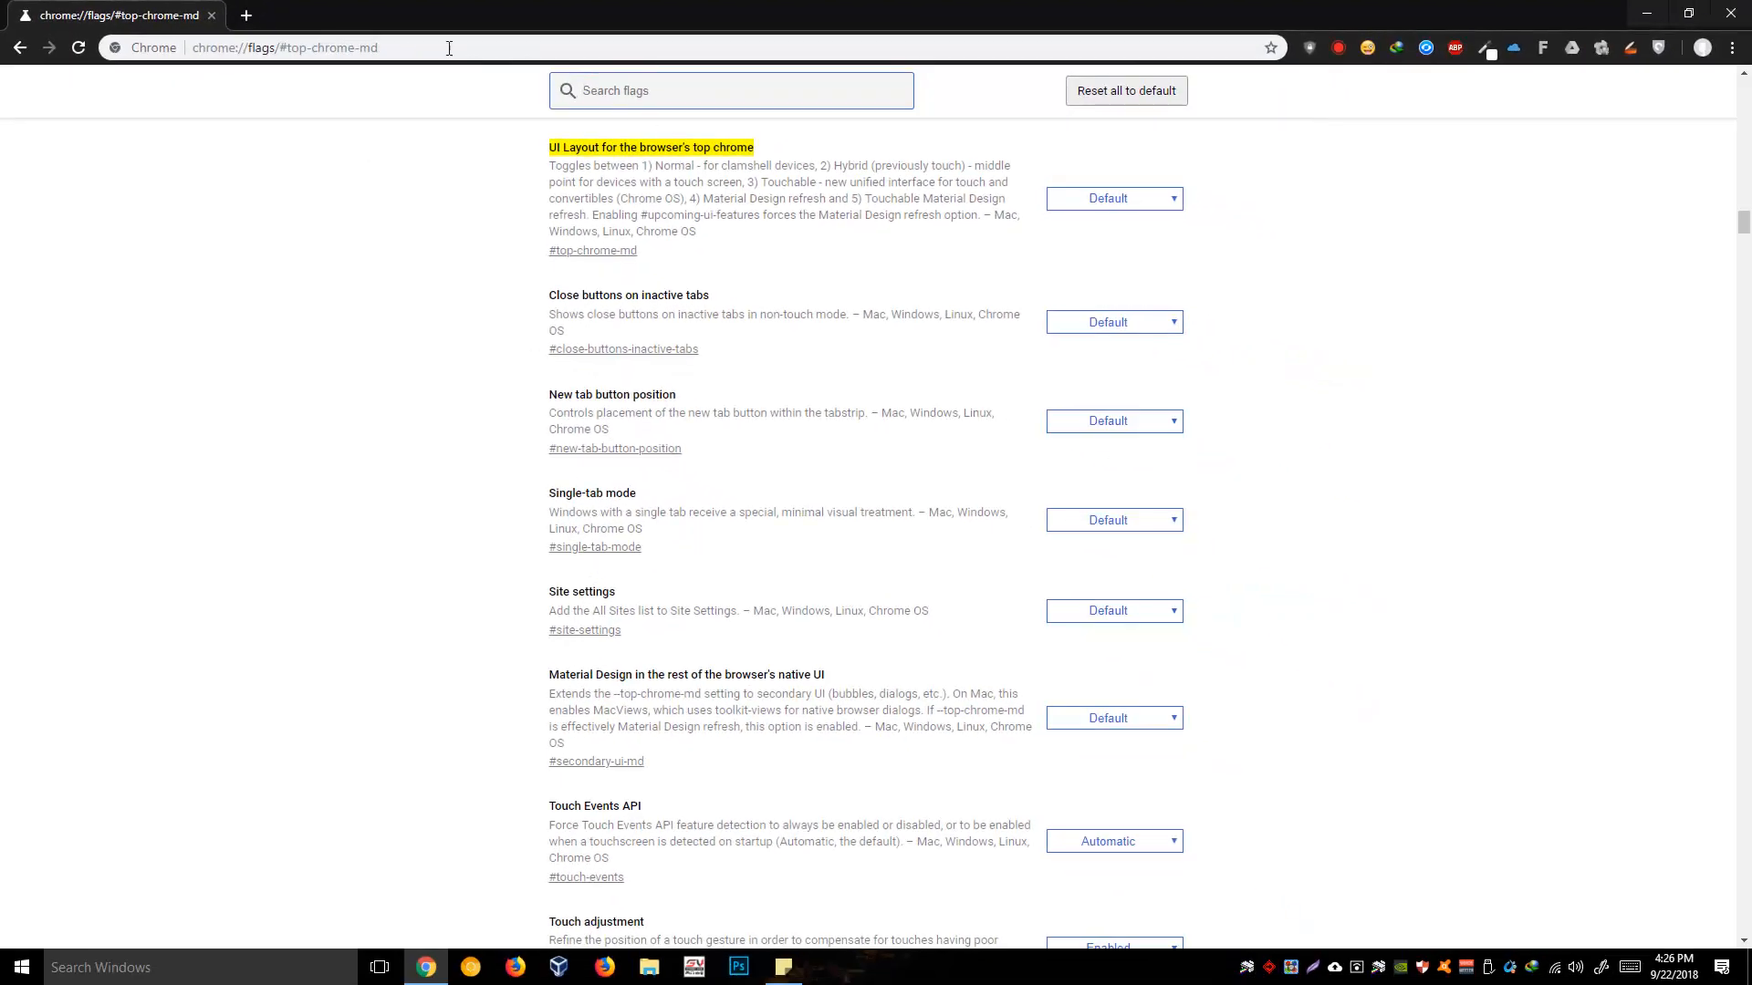
pyautogui.moveTo(549, 266)
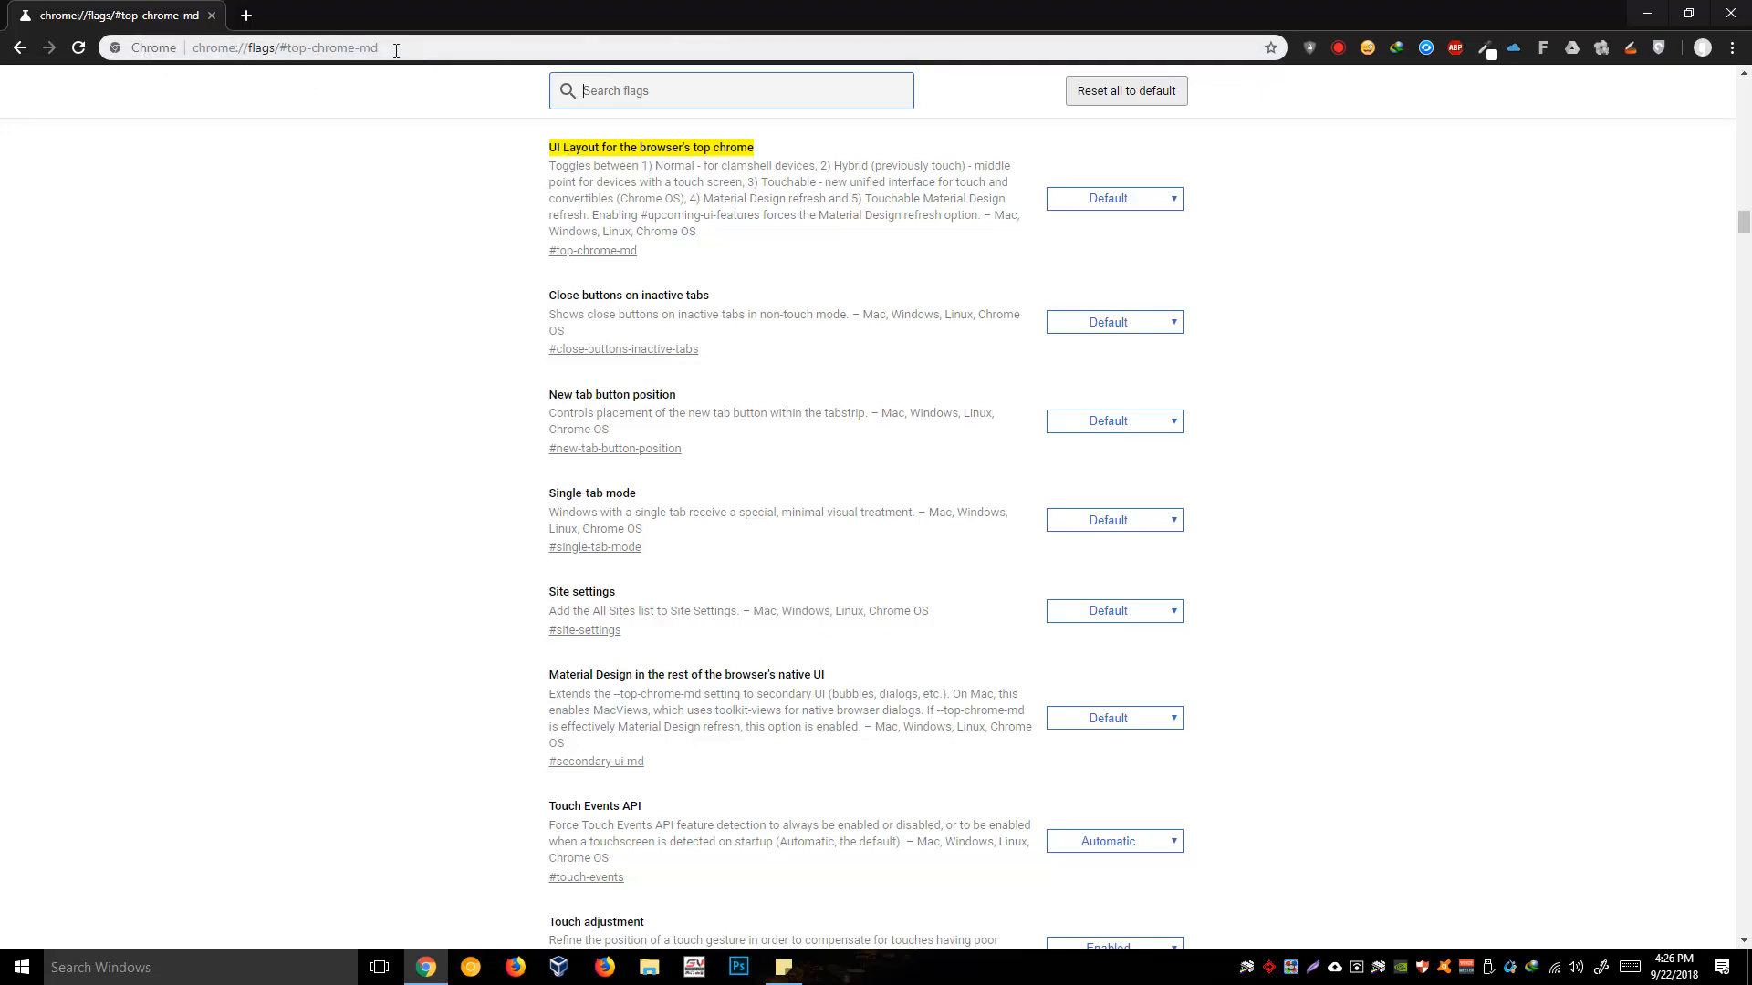
pyautogui.moveTo(560, 153)
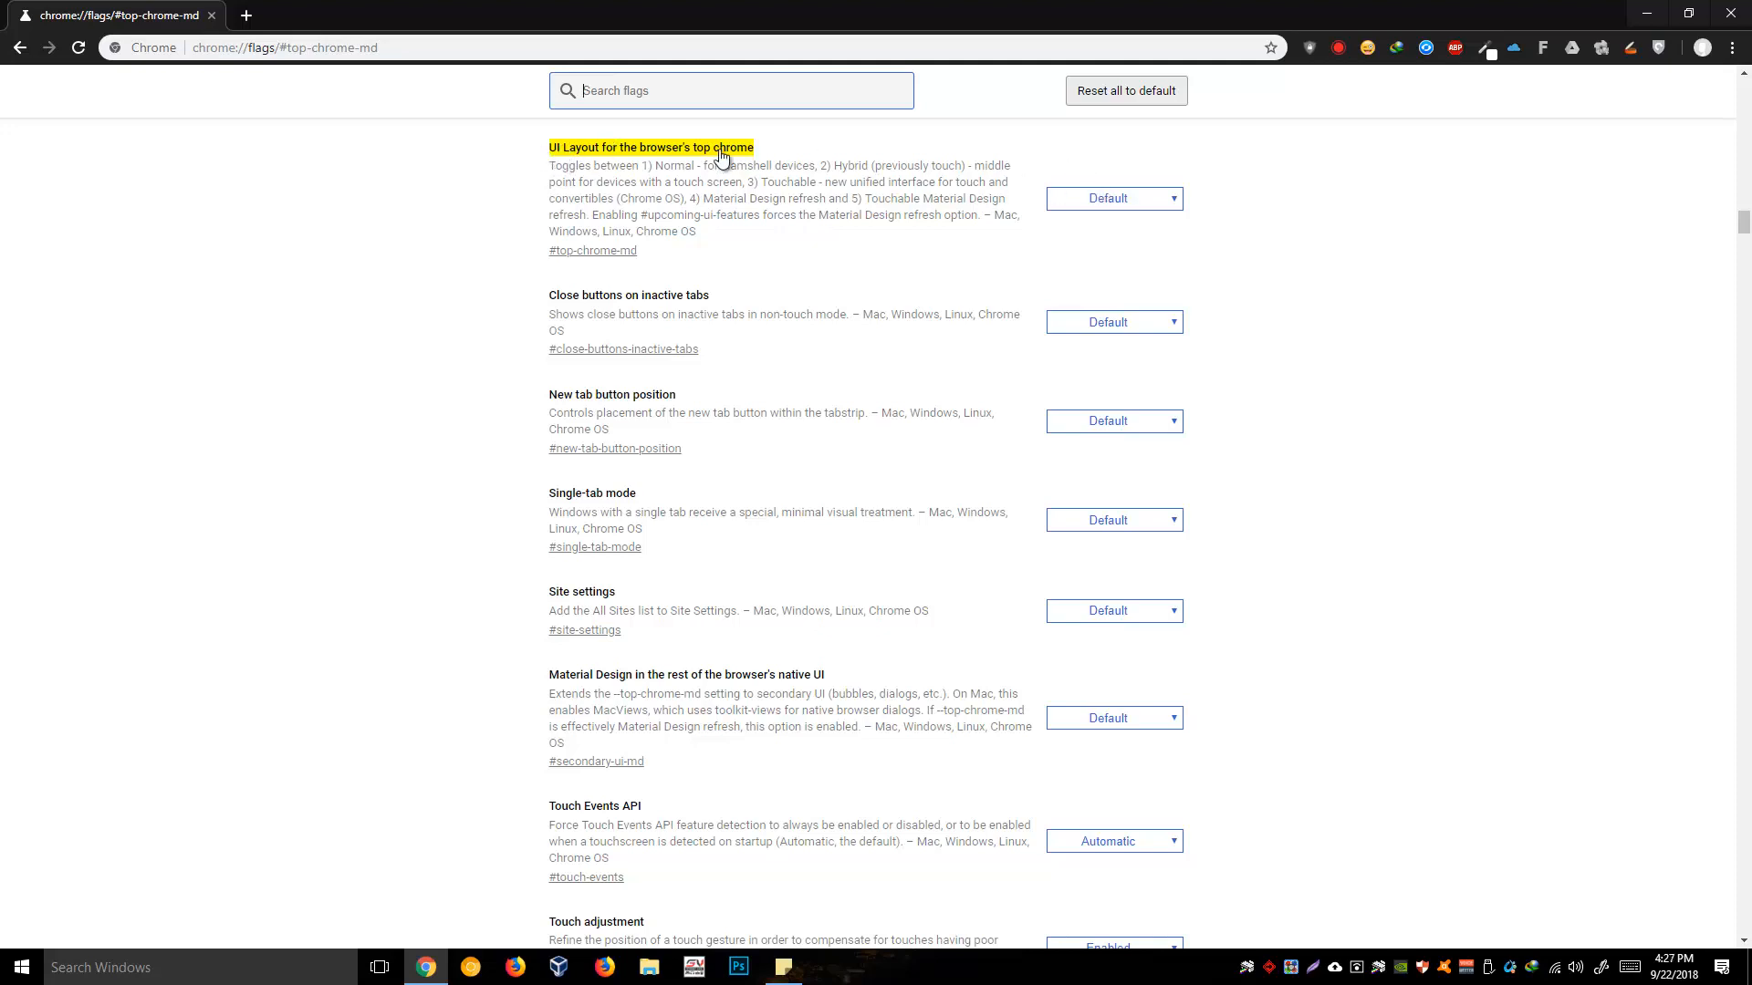
pyautogui.moveTo(570, 157)
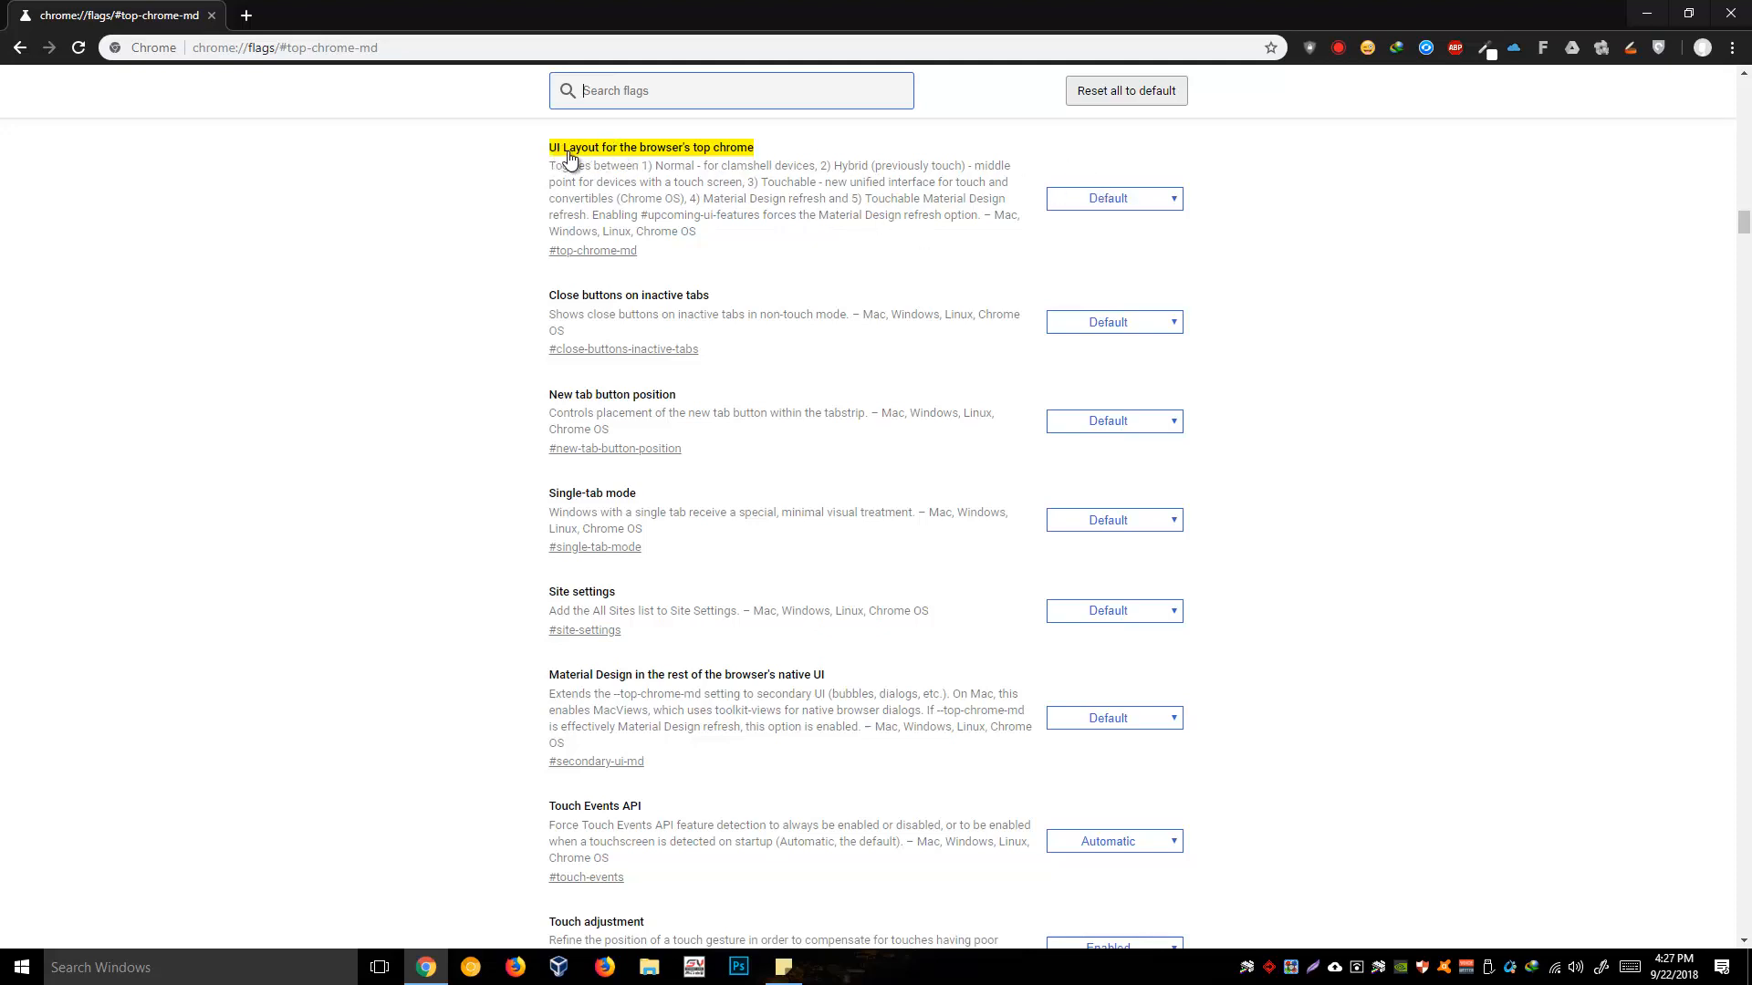
pyautogui.moveTo(1078, 206)
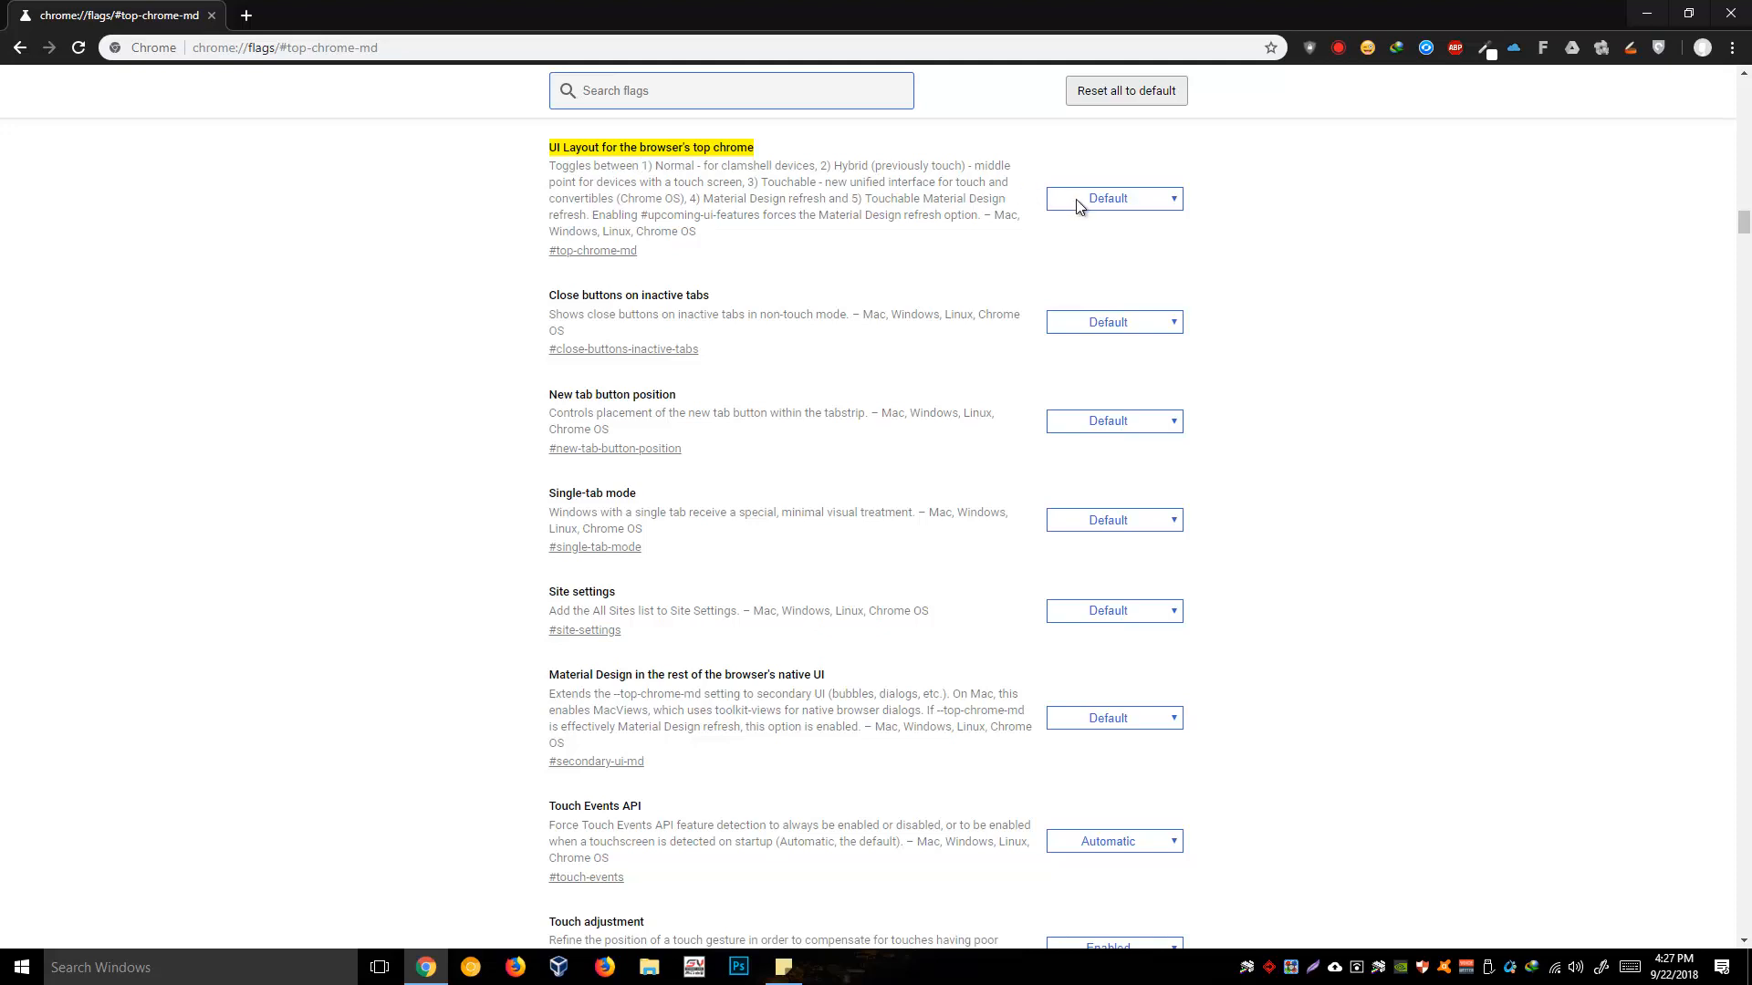
# Step: Choose Hybrid for the 'UI Layout for the browser's top chrome' flag
pyautogui.click(1112, 197)
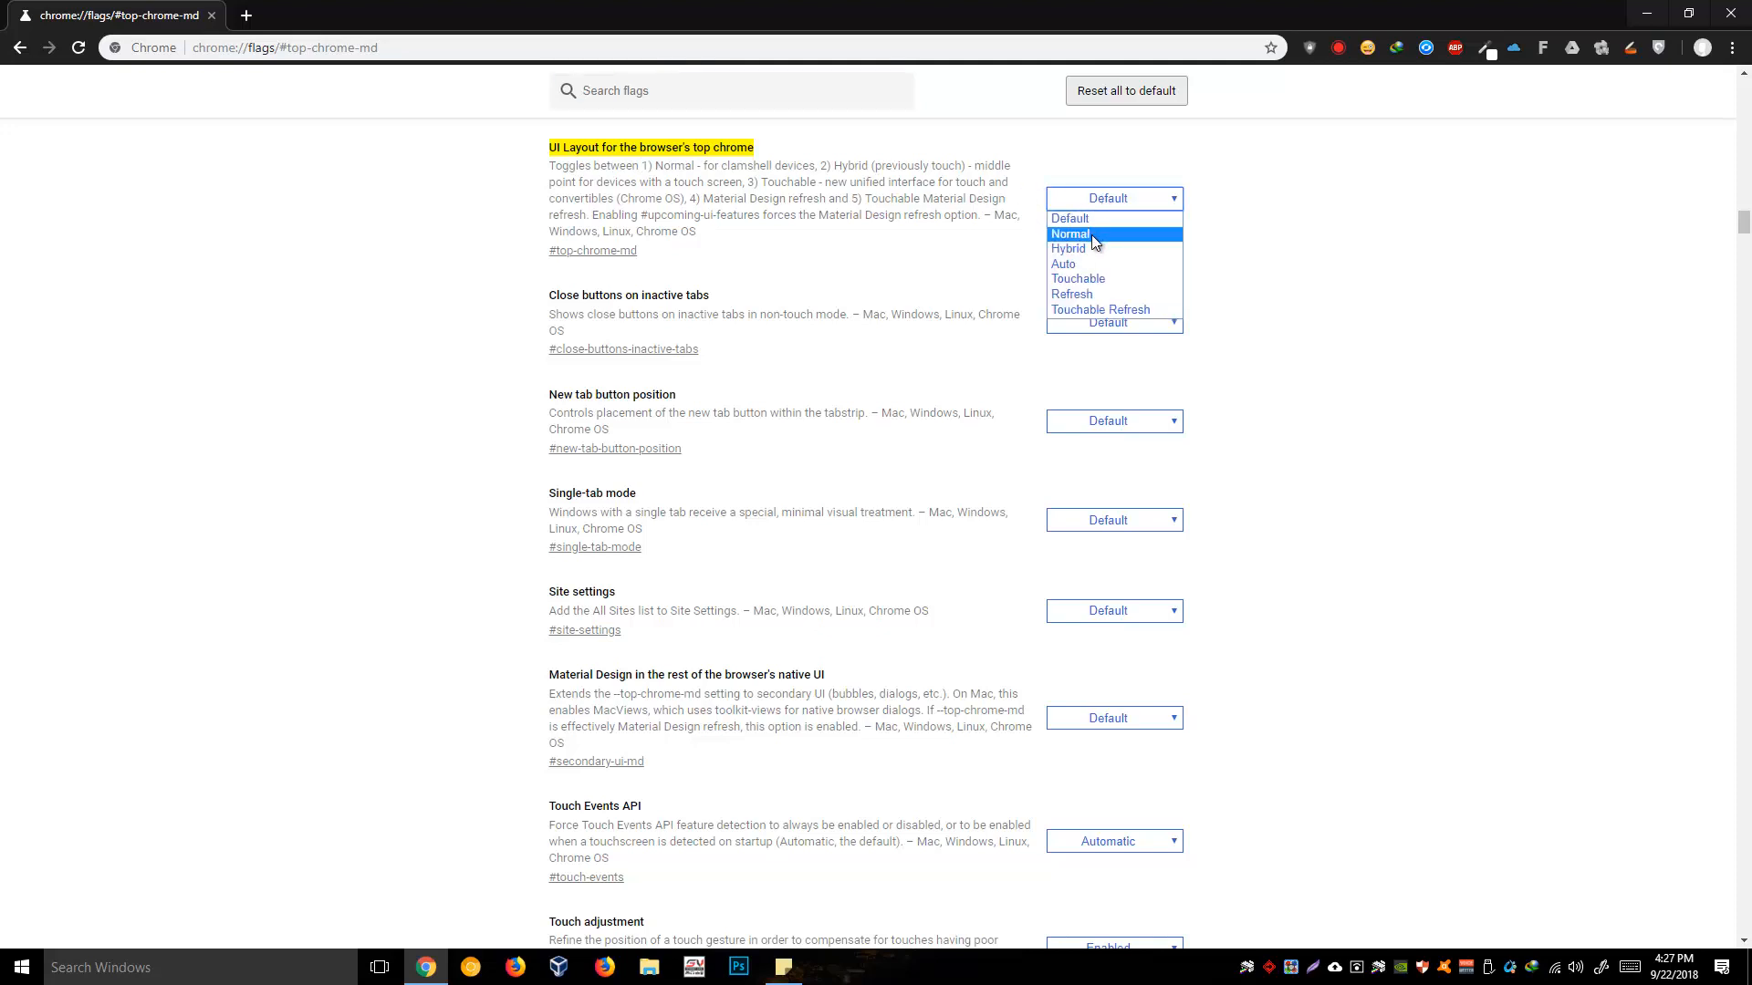
pyautogui.click(1068, 248)
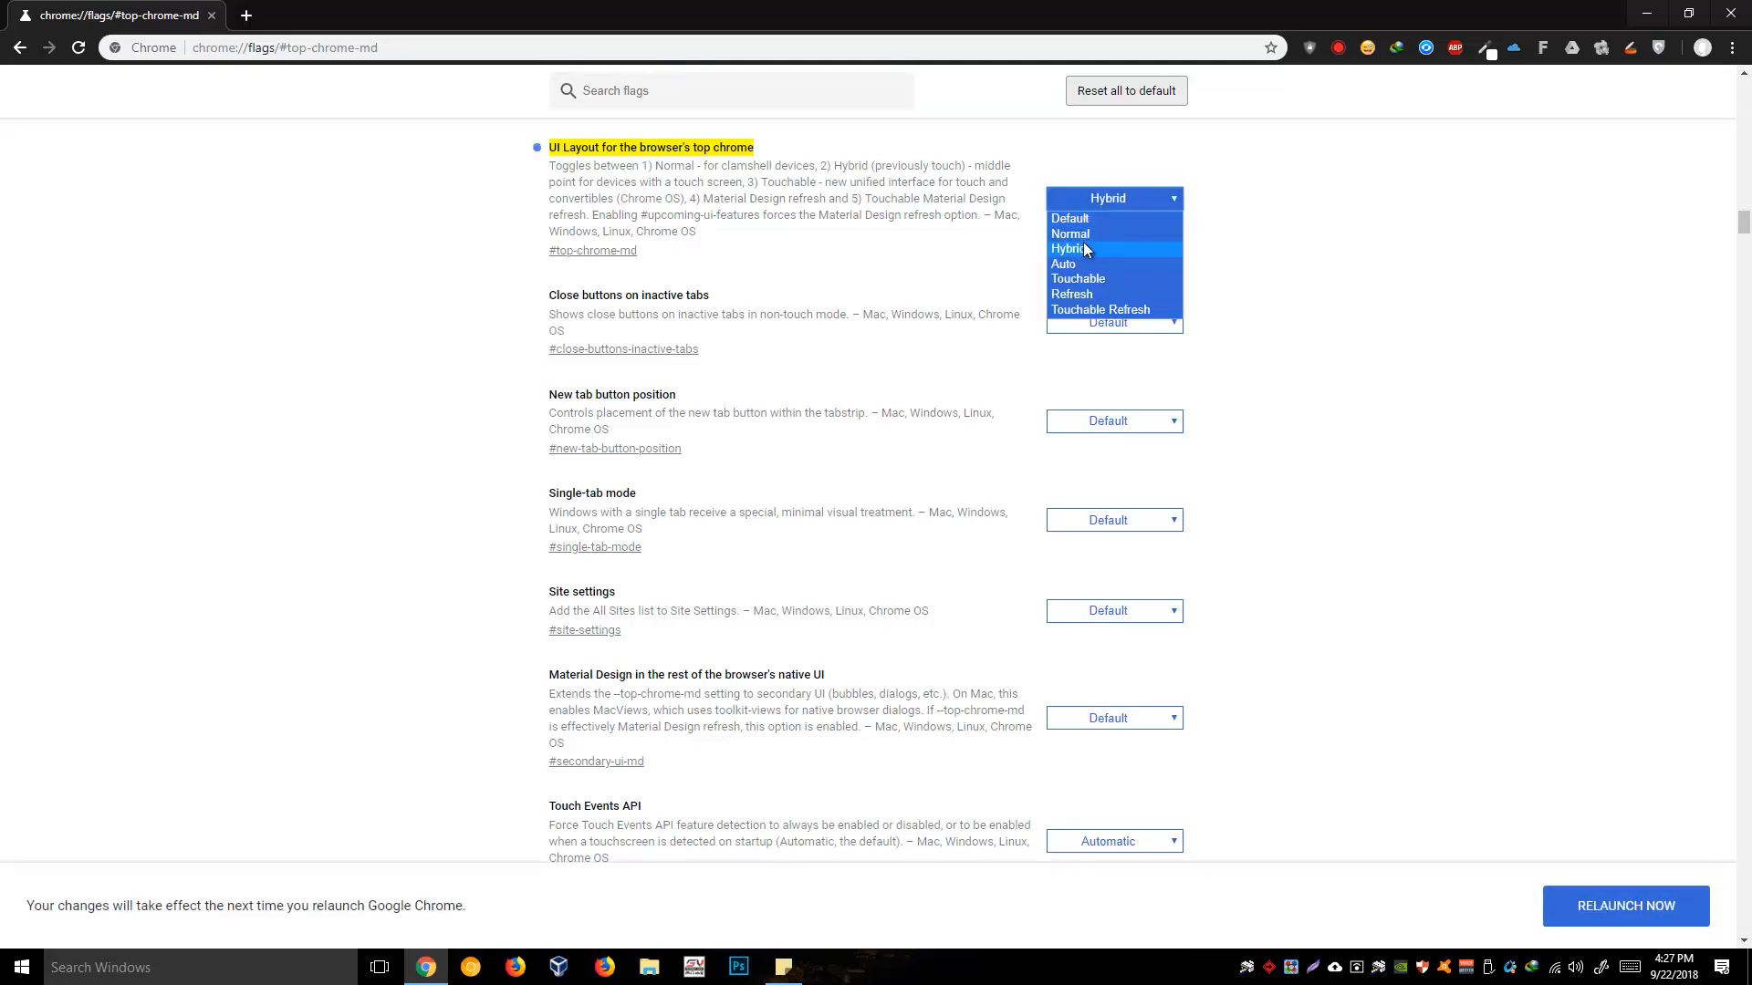
pyautogui.click(1072, 248)
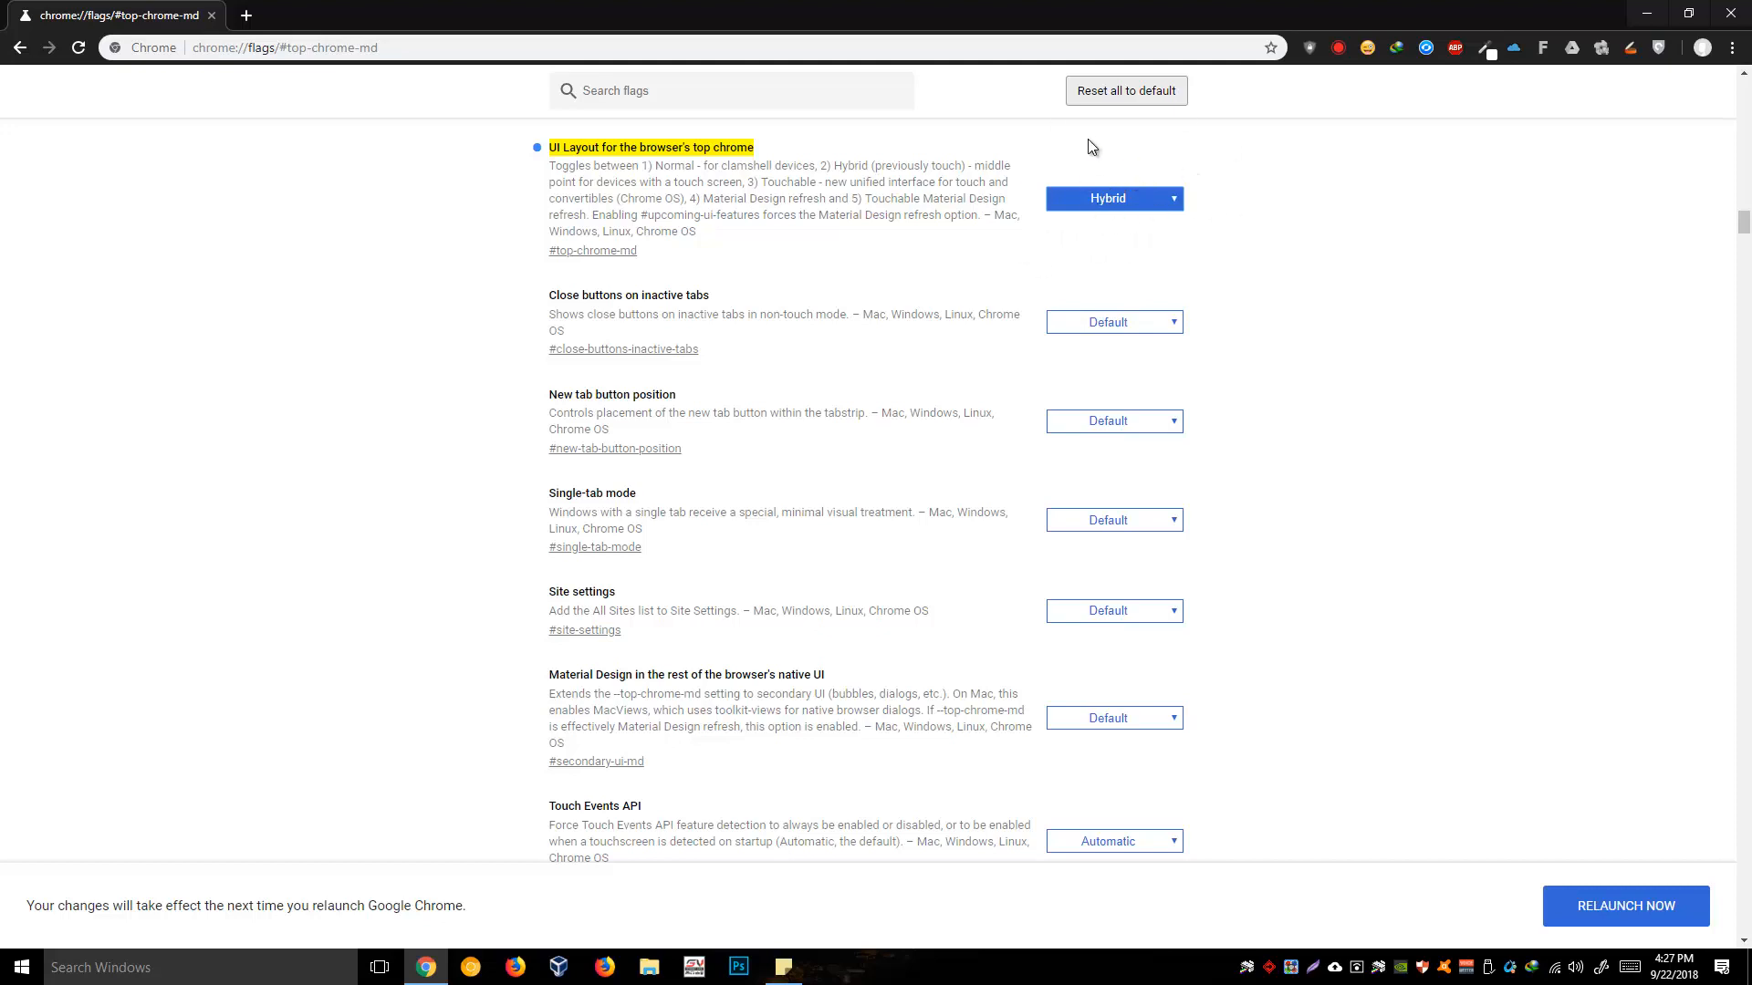
pyautogui.moveTo(1076, 179)
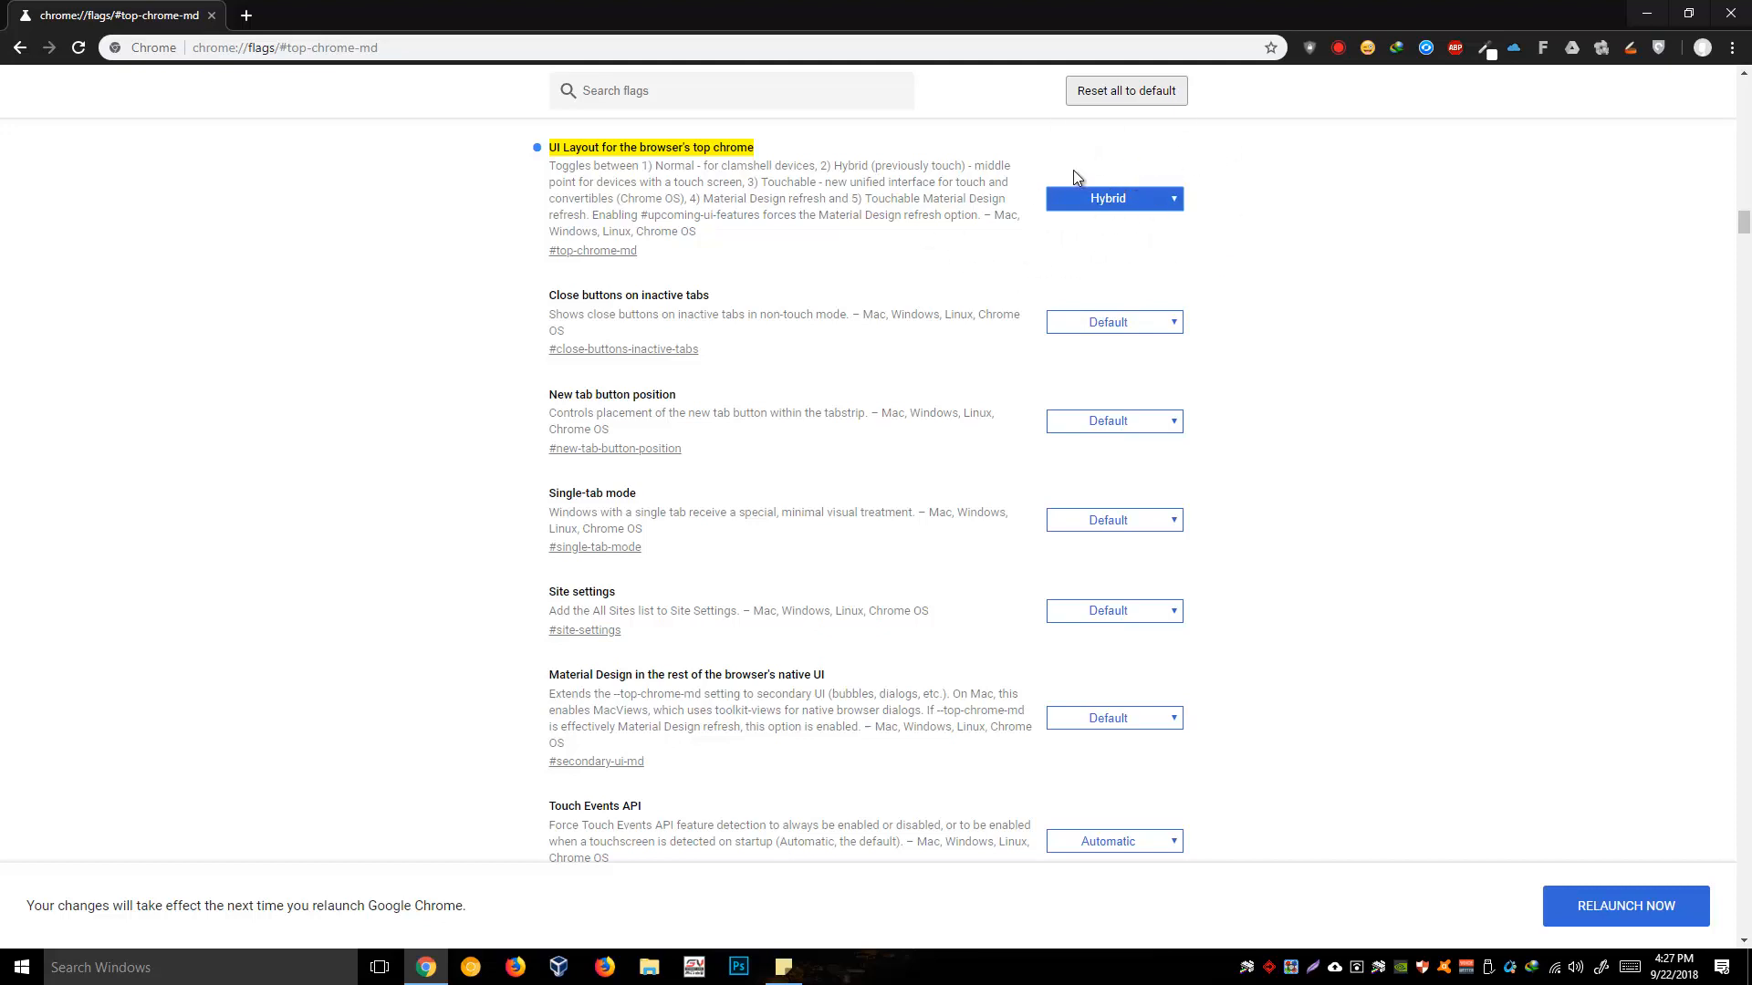
pyautogui.moveTo(1604, 931)
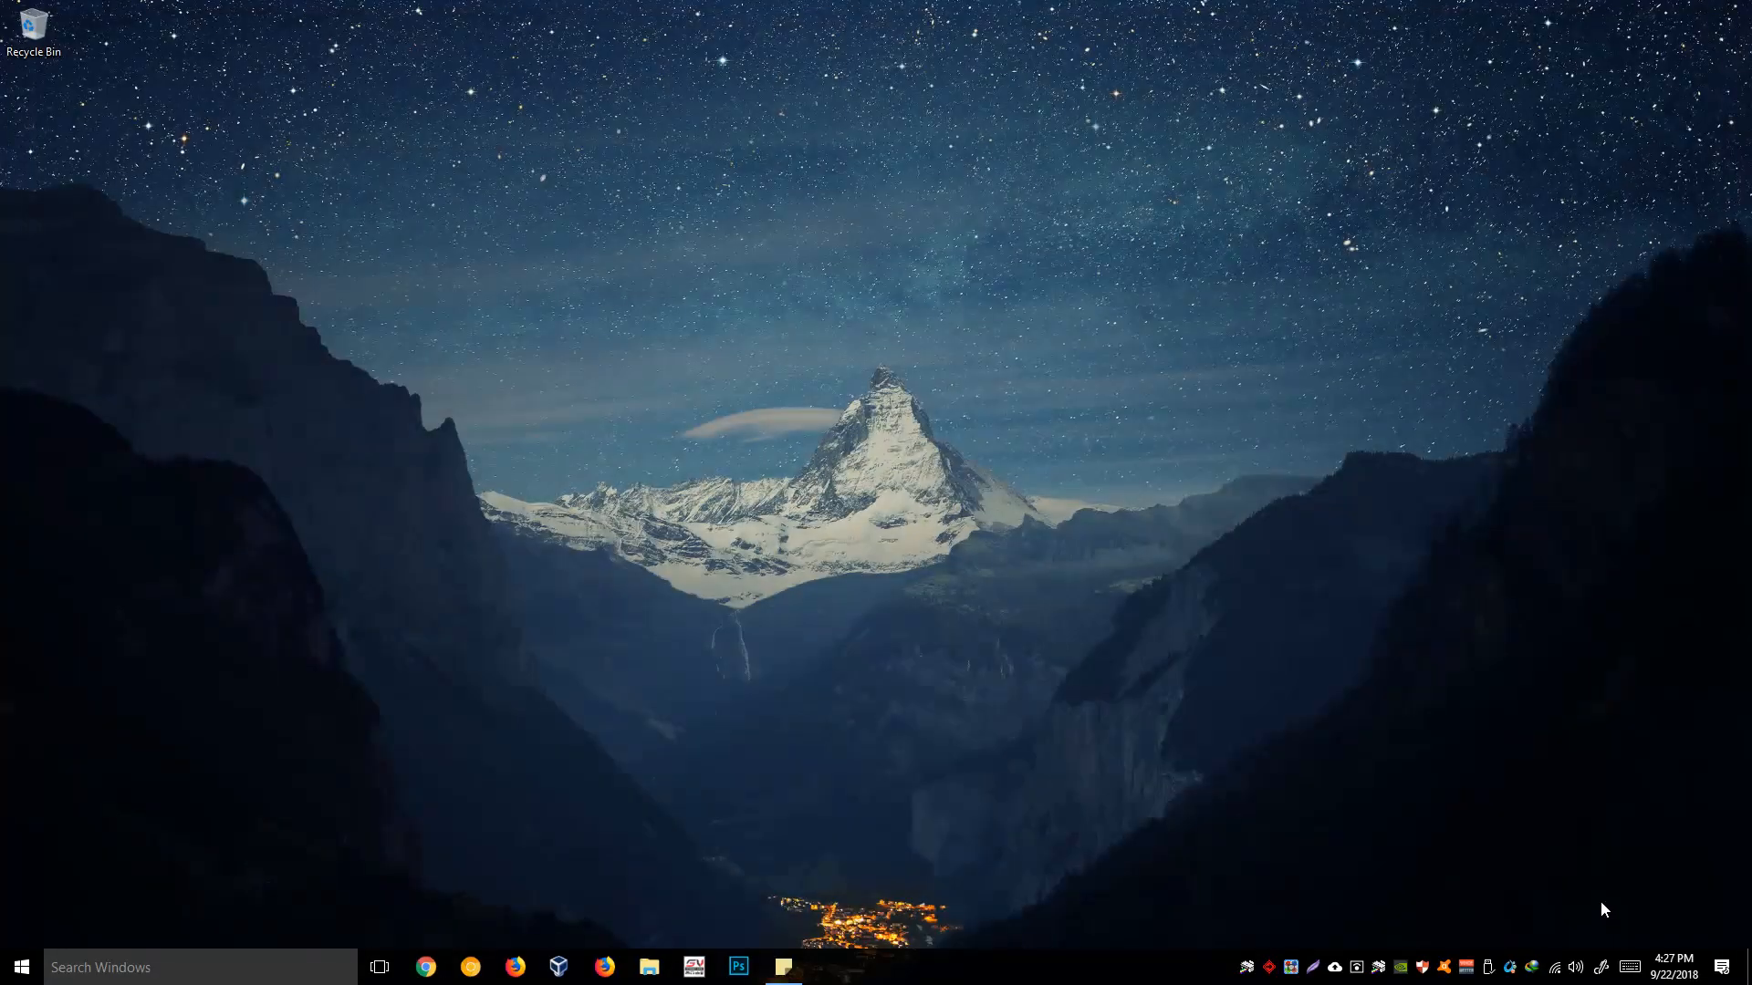
# Step: Relaunch Chrome to apply the Hybrid layout and return to the top of the flags page
pyautogui.click(426, 967)
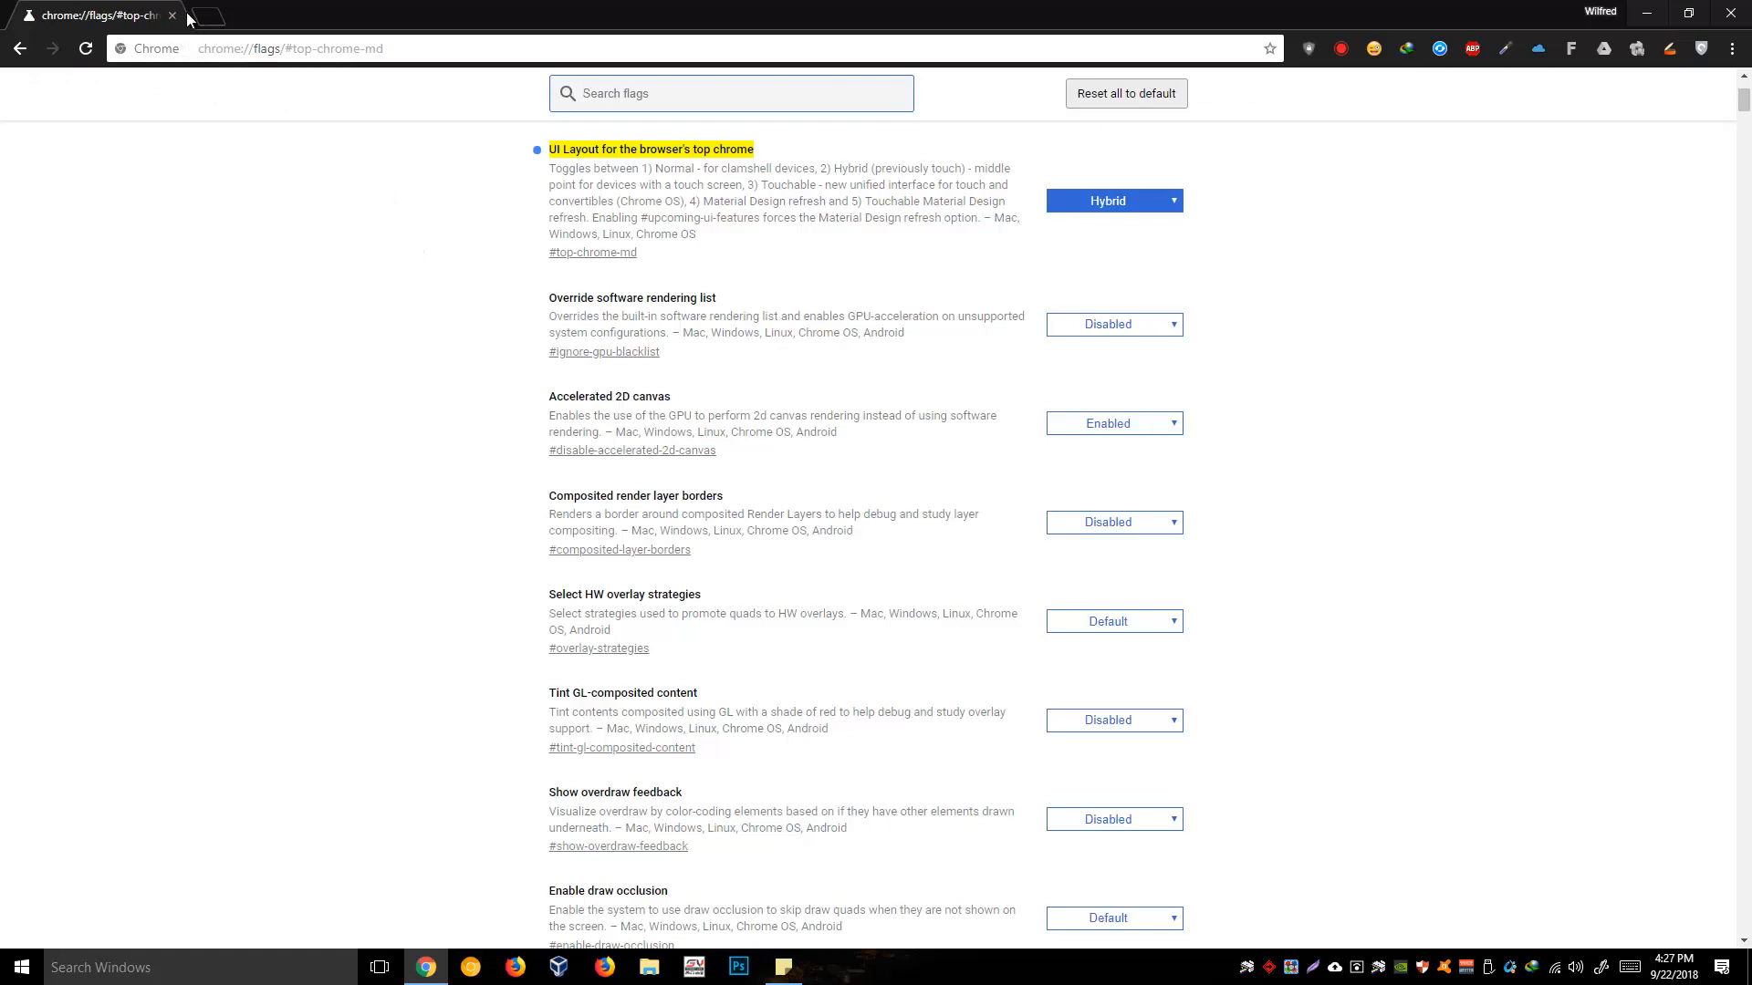
pyautogui.moveTo(56, 9)
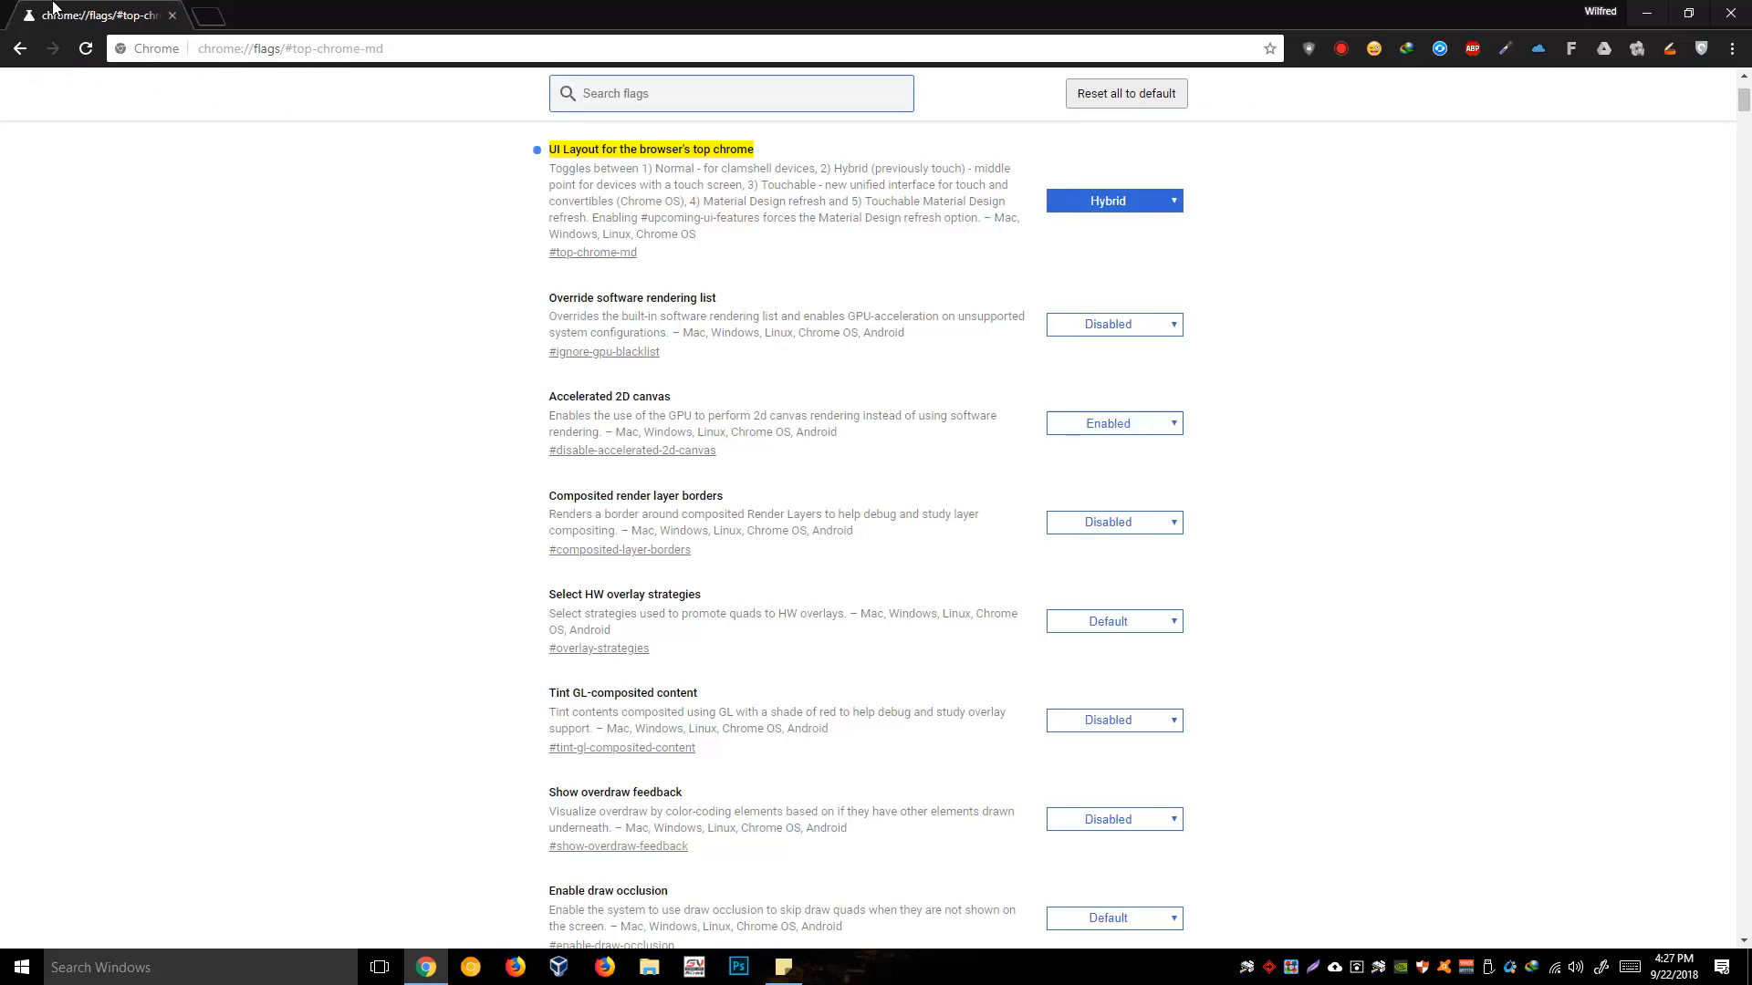
pyautogui.moveTo(179, 6)
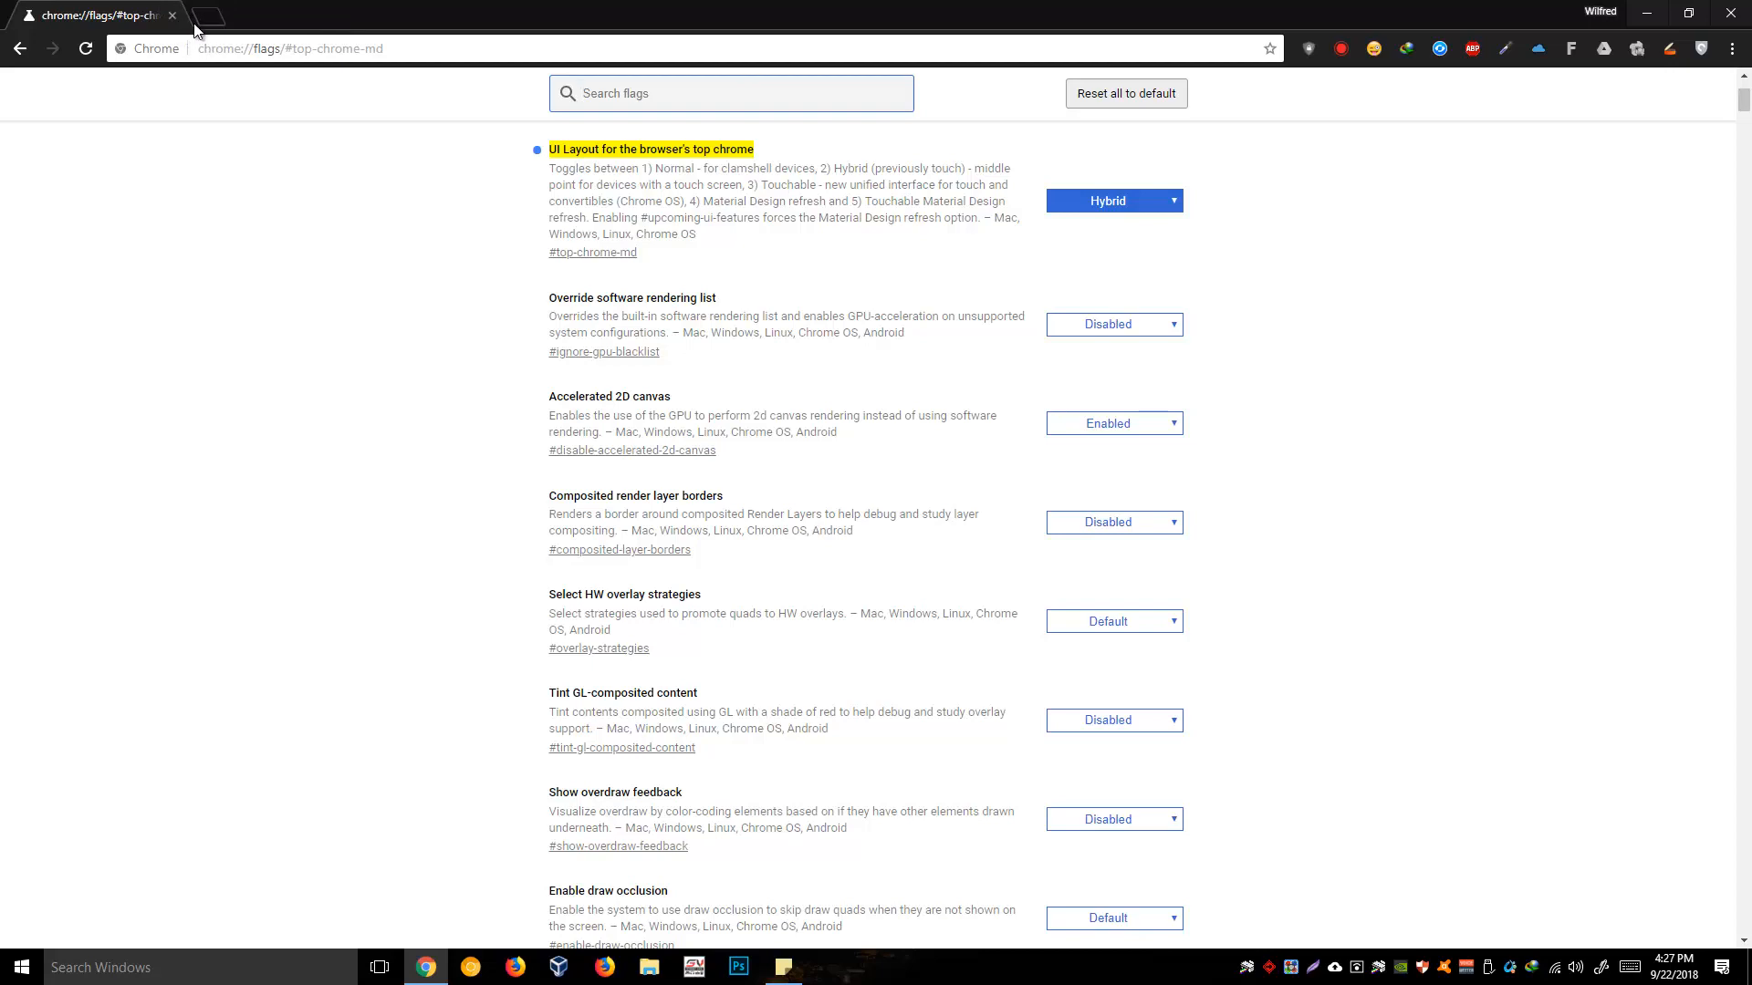
pyautogui.moveTo(823, 204)
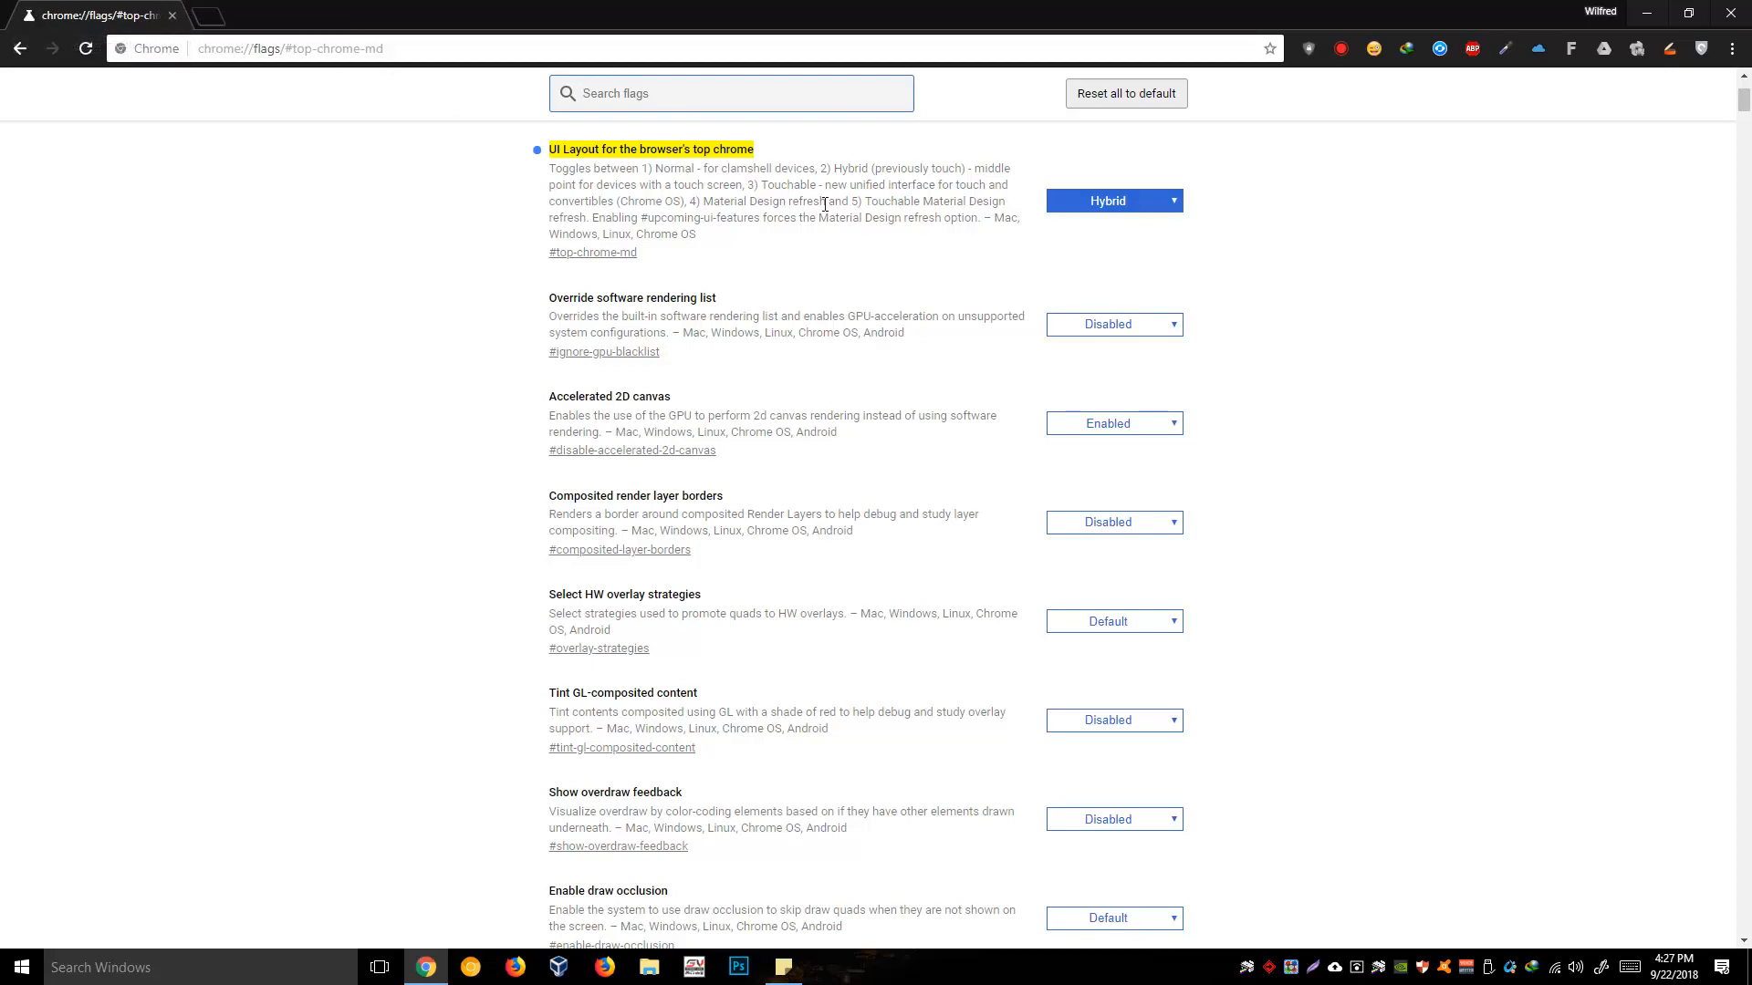
pyautogui.scroll(3)
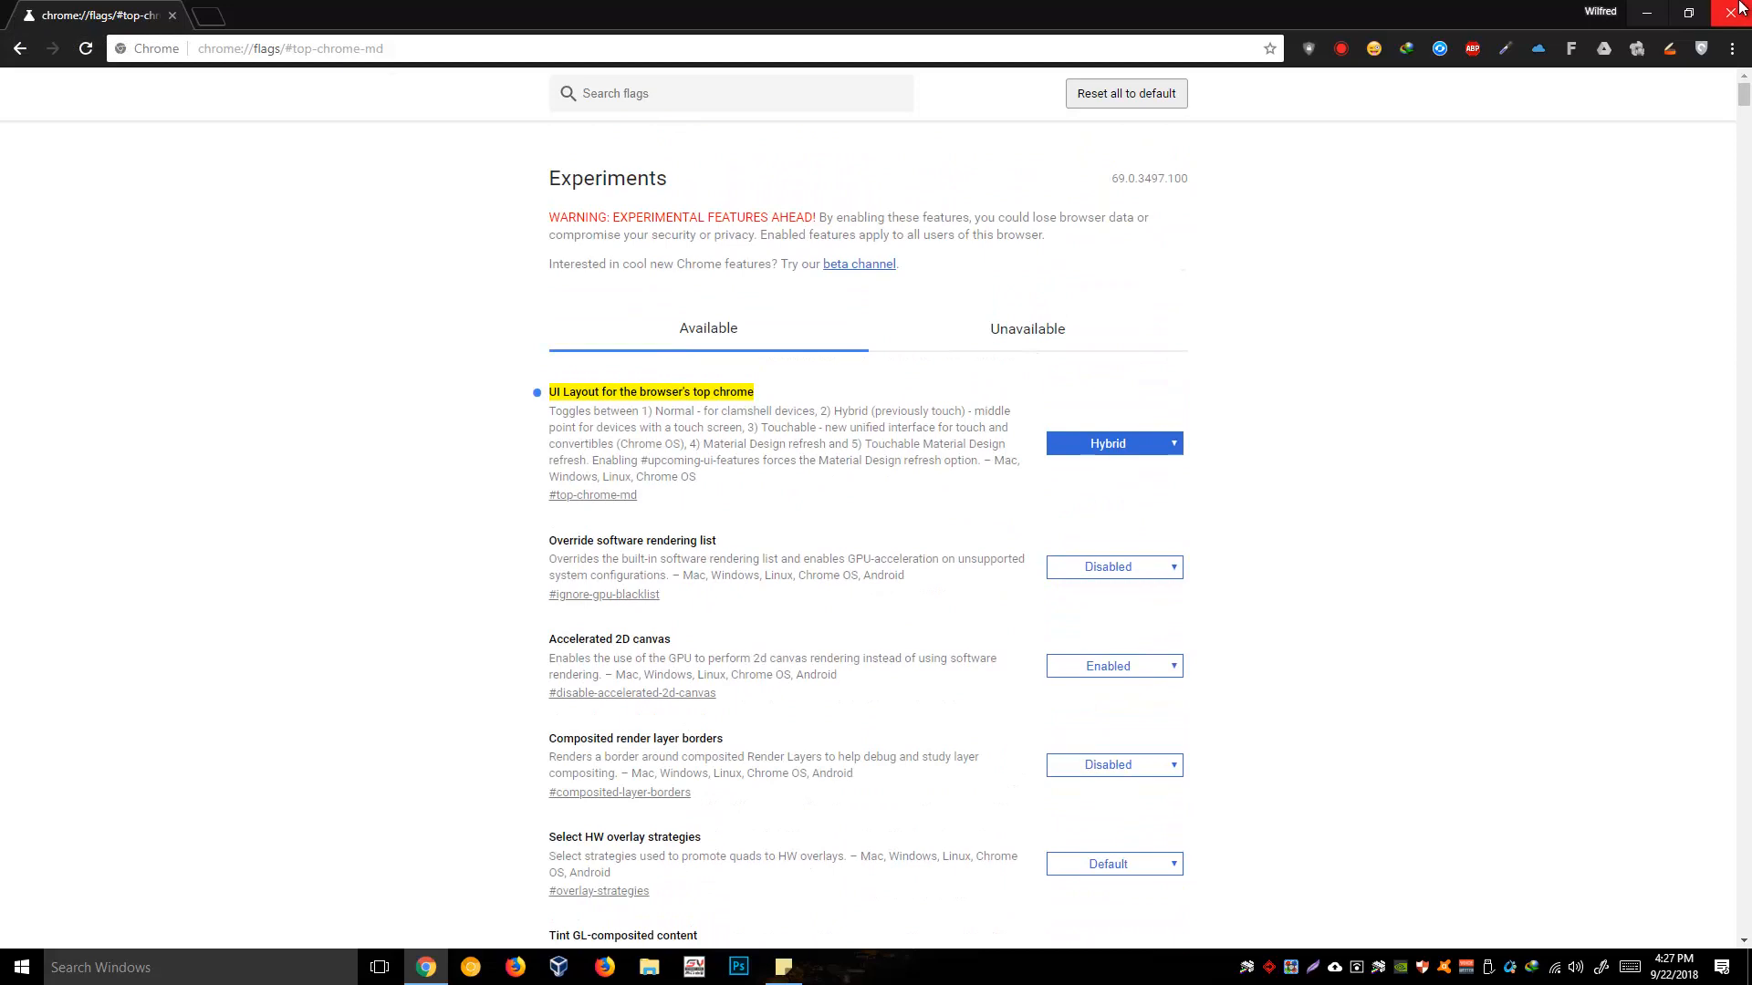